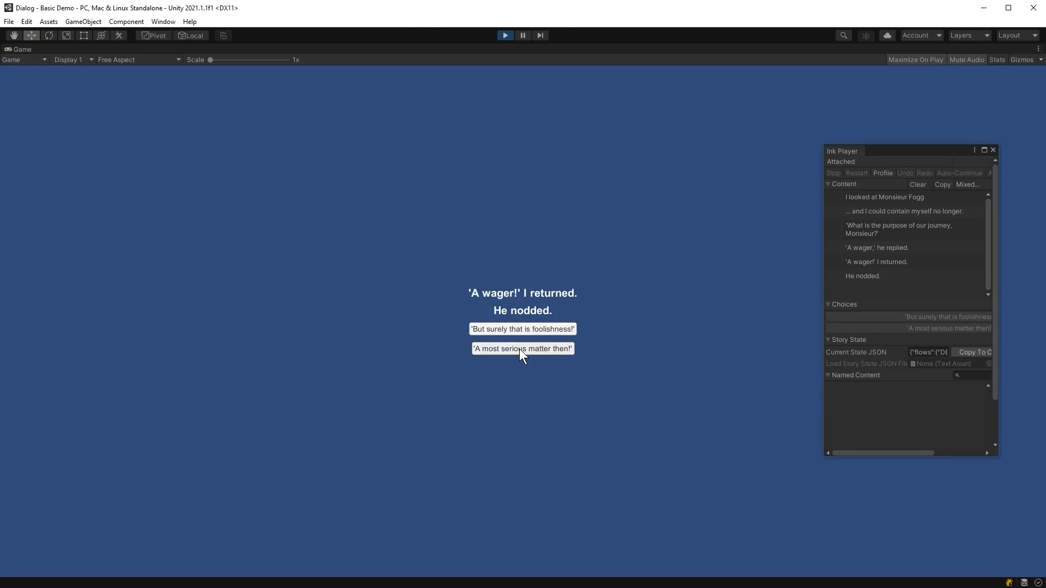
- Answer with 'A most serious matter then!' and restart the story at its end
{"action": "left_click", "coordinate": [523, 348]}
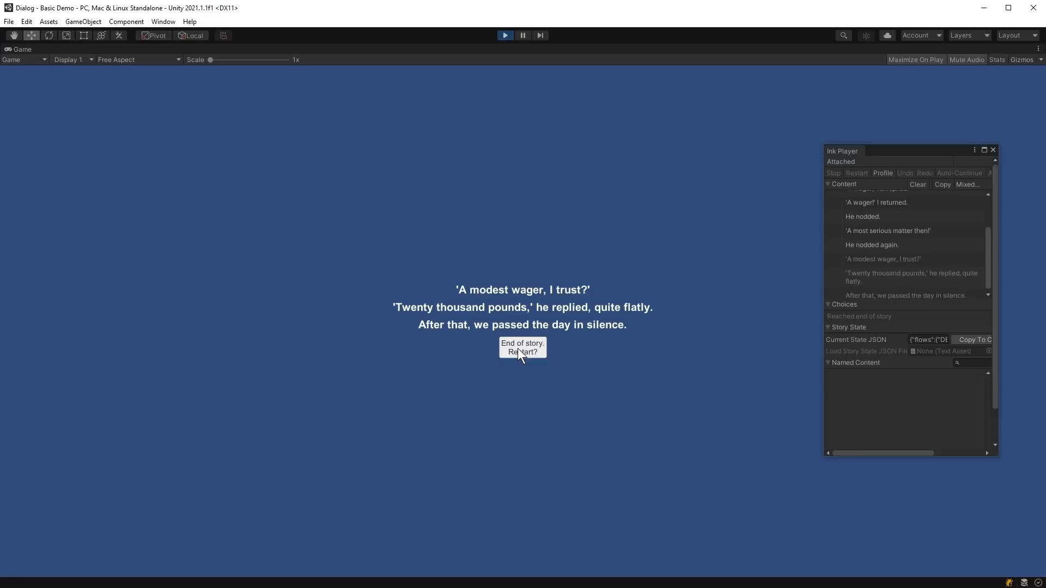
{"action": "left_click", "coordinate": [523, 351]}
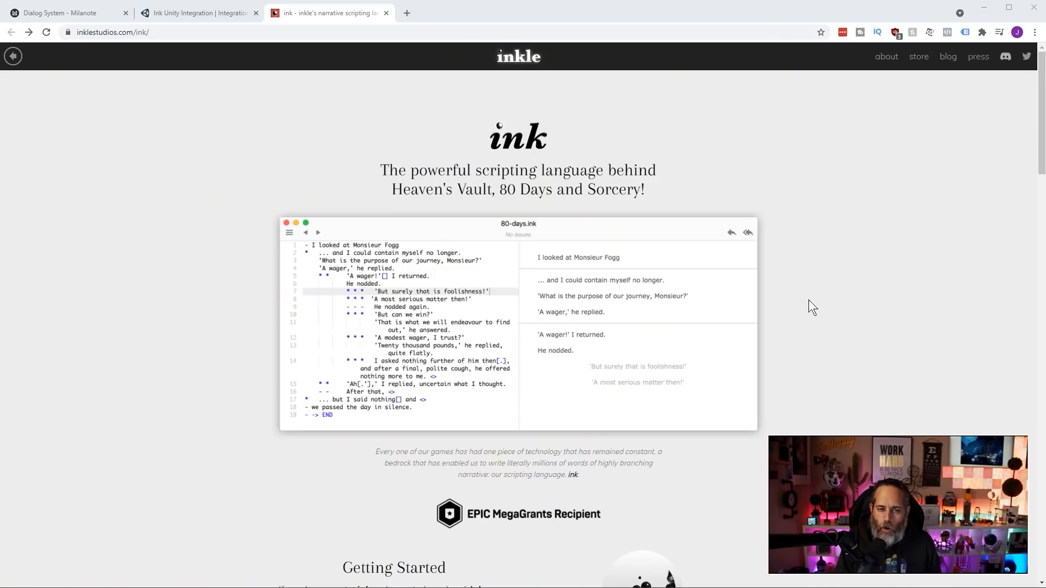
{"action": "mouse_move", "coordinate": [140, 59]}
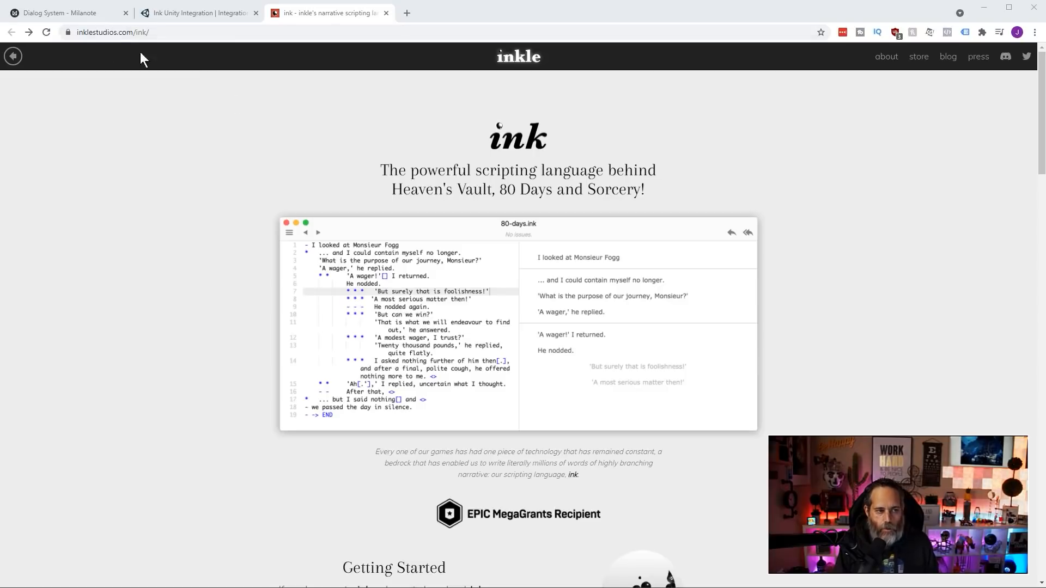
{"action": "mouse_move", "coordinate": [544, 149]}
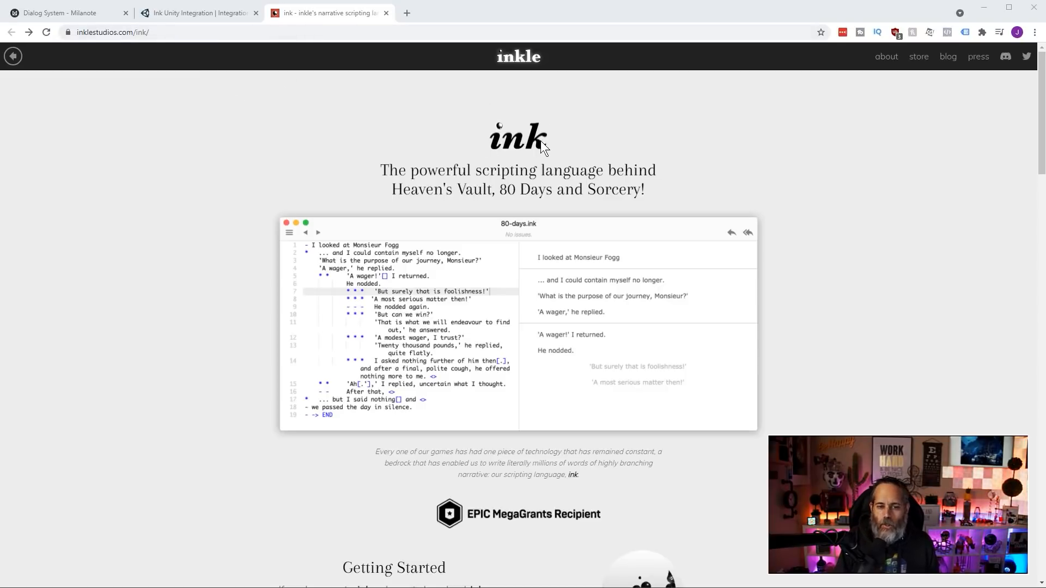
{"action": "mouse_move", "coordinate": [622, 169]}
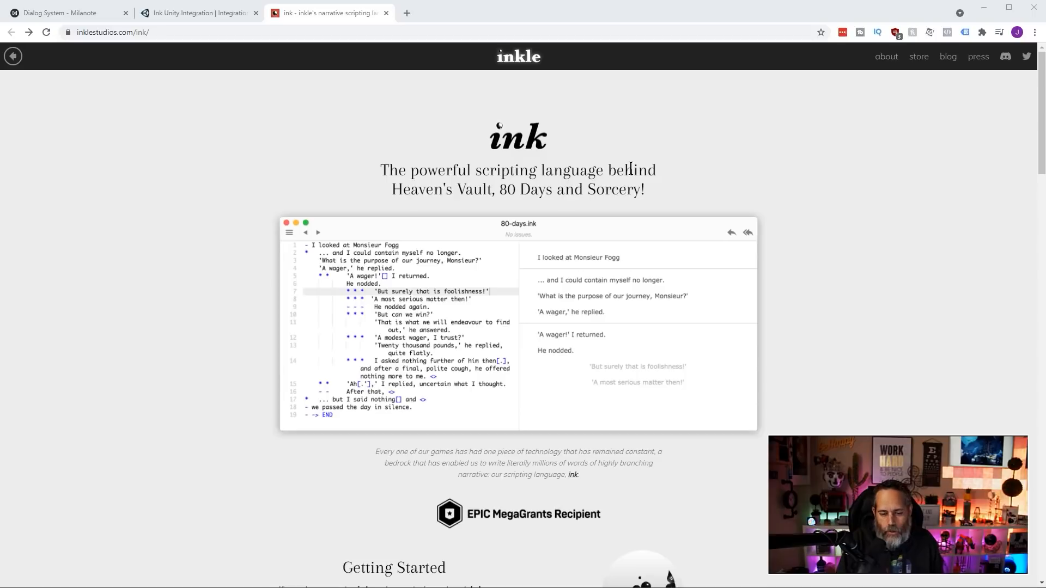
{"action": "scroll", "scroll_direction": "down", "scroll_amount": 3}
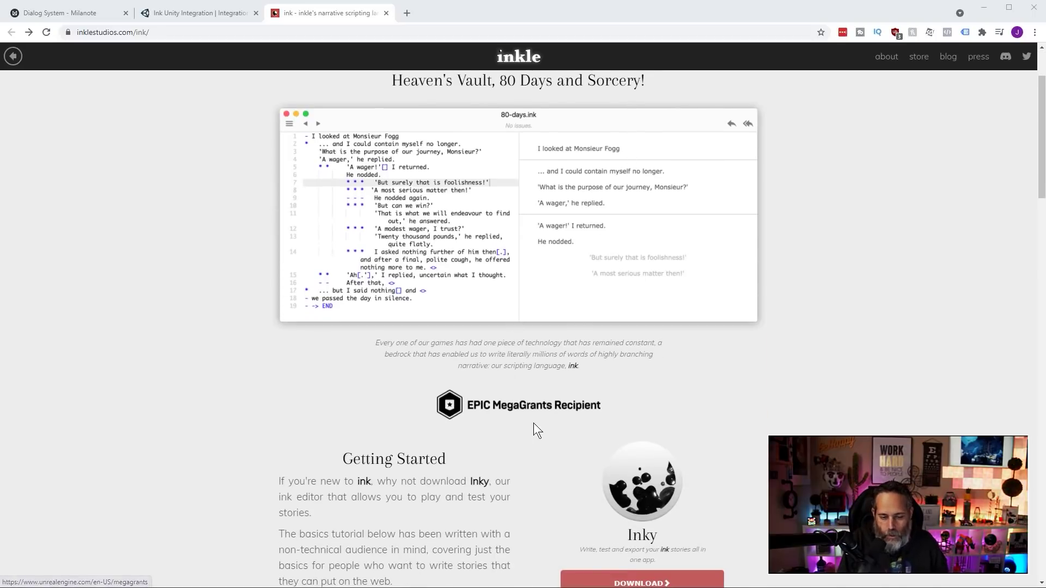
{"action": "mouse_move", "coordinate": [578, 416]}
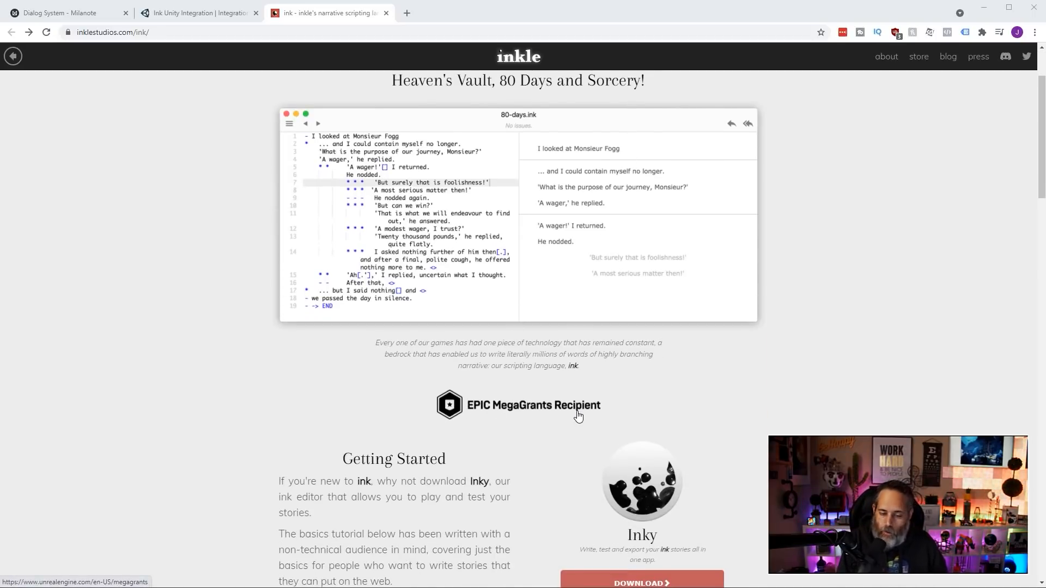
{"action": "scroll", "scroll_direction": "down", "scroll_amount": 3}
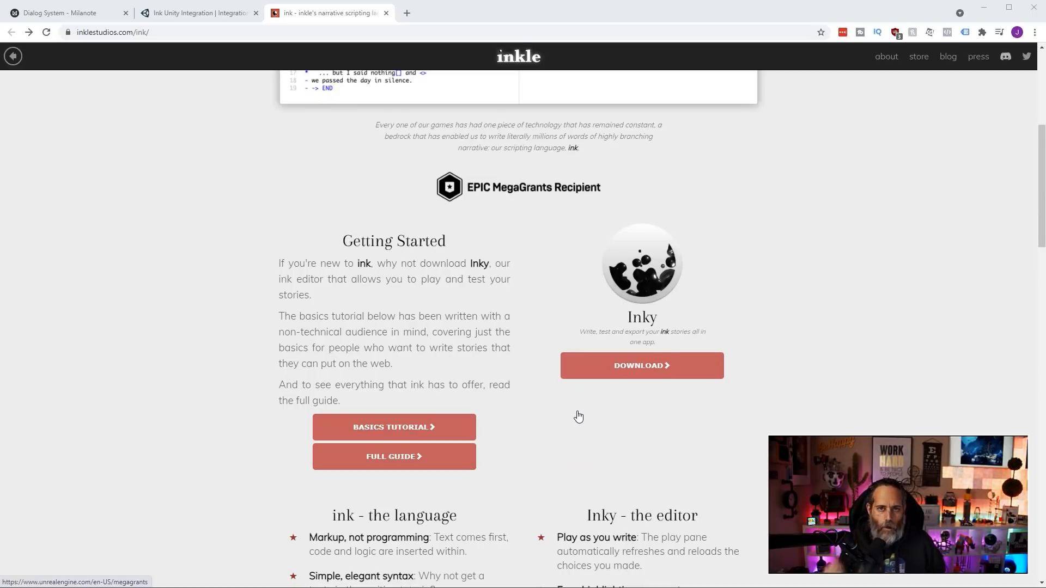
{"action": "scroll", "scroll_direction": "down", "scroll_amount": 3}
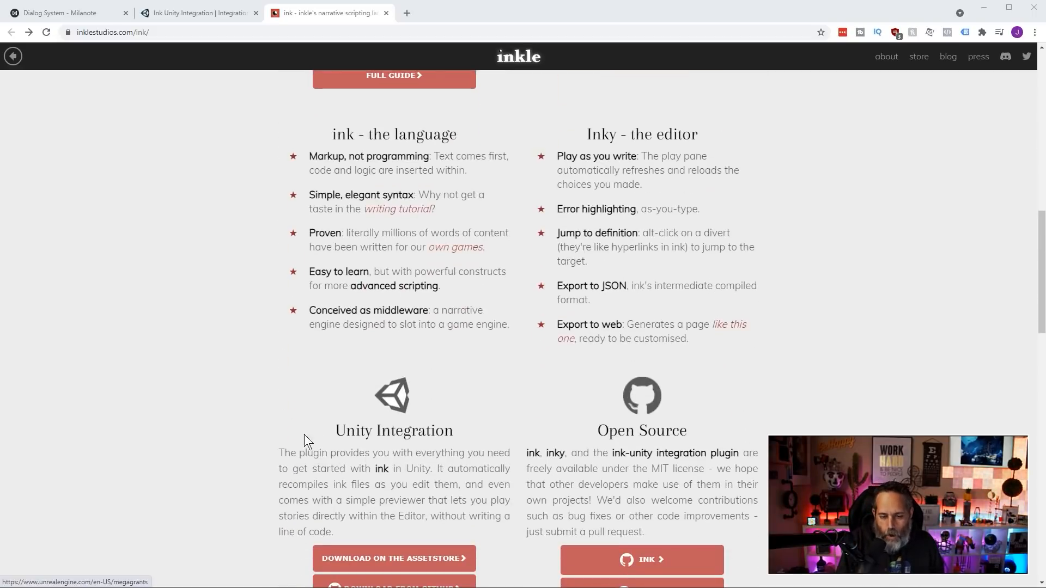
{"action": "mouse_move", "coordinate": [580, 384]}
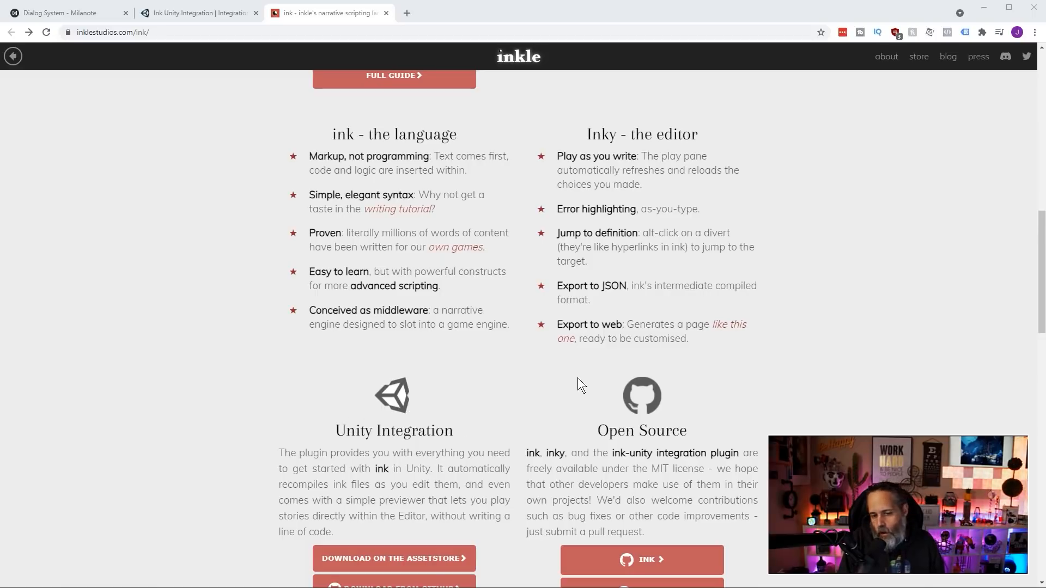
{"action": "scroll", "scroll_direction": "down", "scroll_amount": 3}
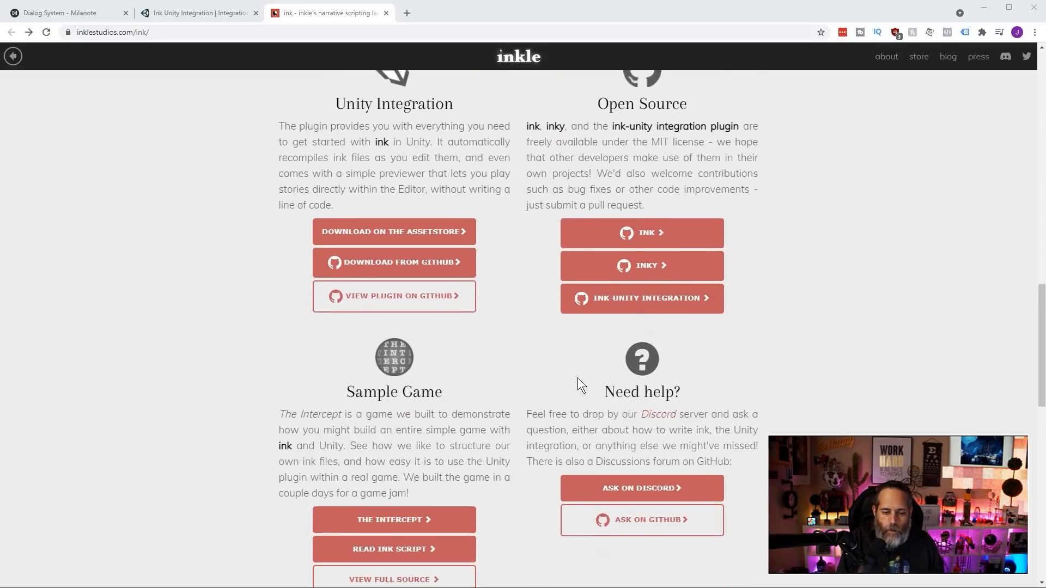
{"action": "scroll", "scroll_direction": "down", "scroll_amount": 3}
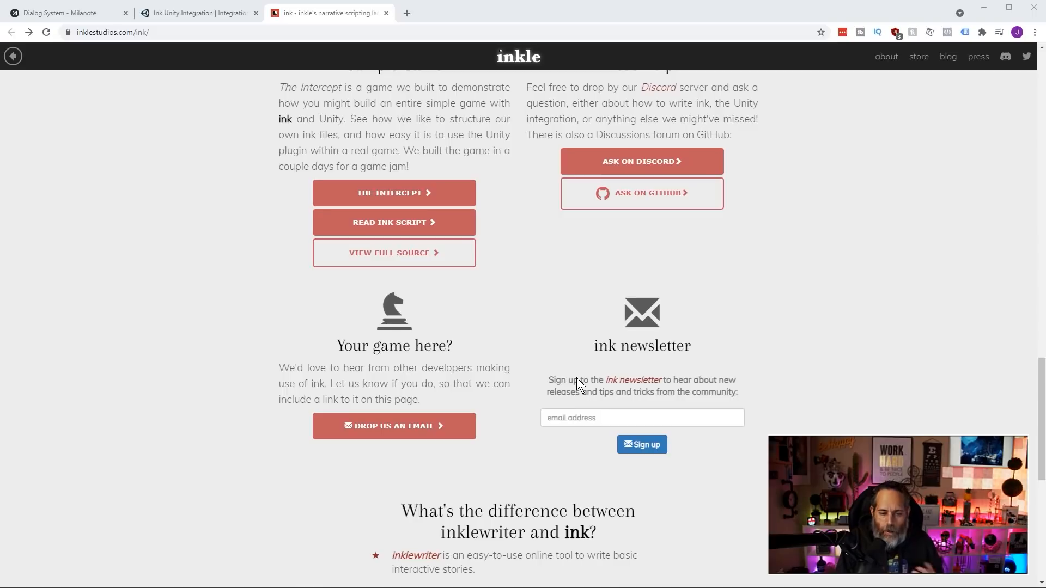
{"action": "scroll", "scroll_direction": "up", "scroll_amount": 3}
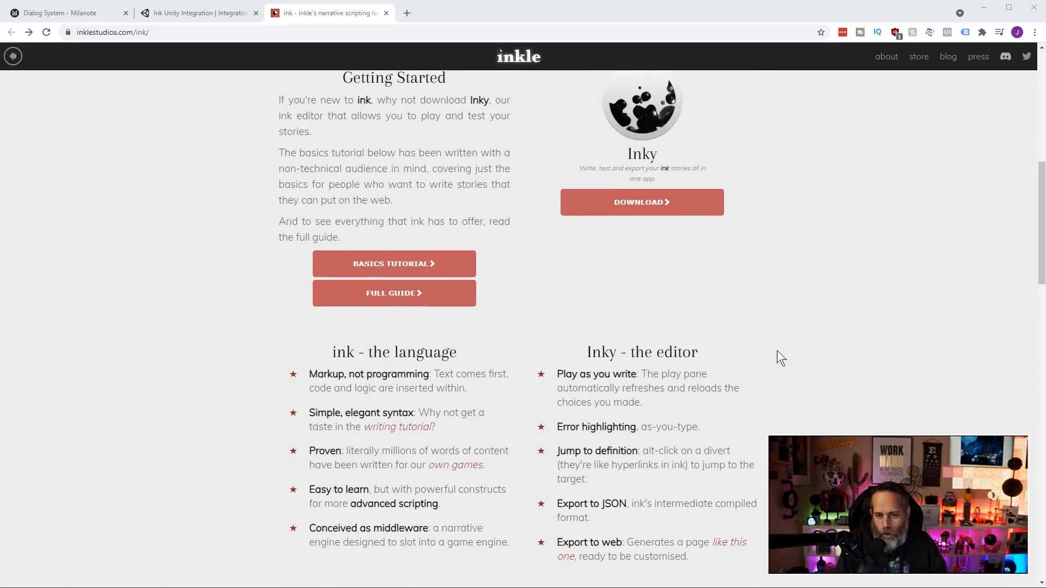
{"action": "scroll", "scroll_direction": "up", "scroll_amount": 3}
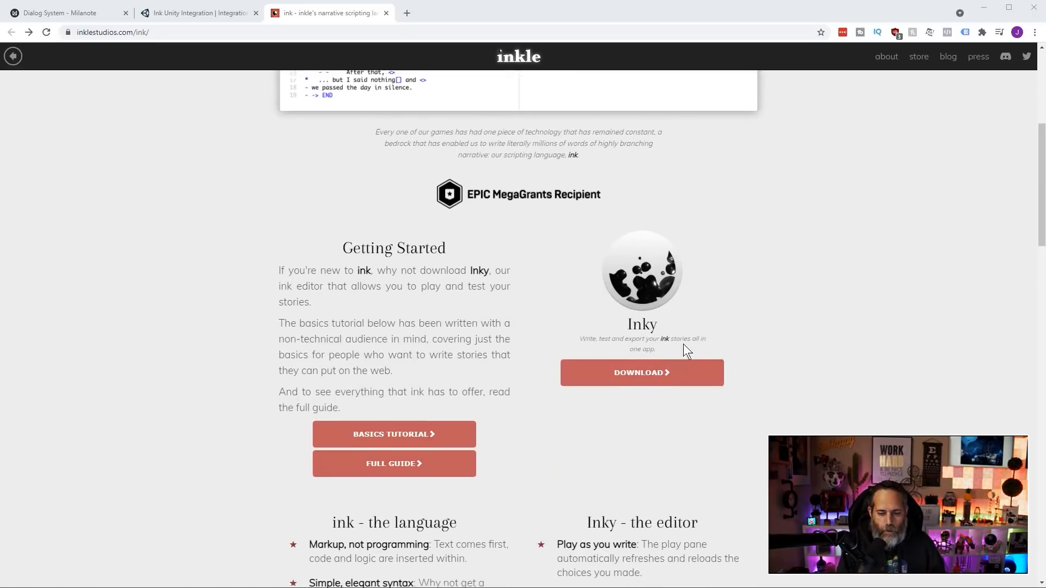
- Go to the Inky download and scroll through the GitHub 0.12.0 release notes
{"action": "left_click", "coordinate": [641, 372]}
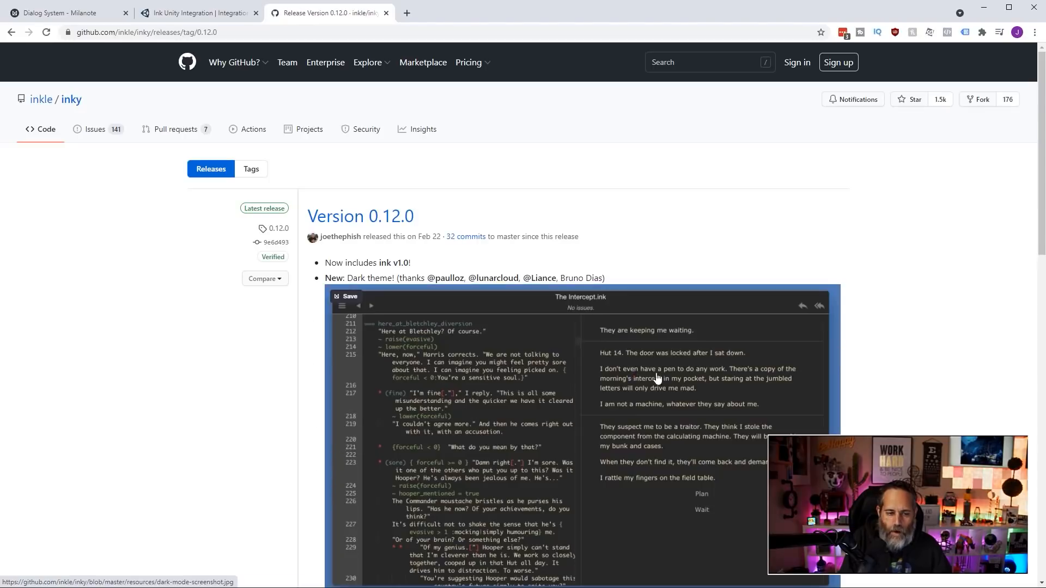
{"action": "scroll", "scroll_direction": "down", "scroll_amount": 3}
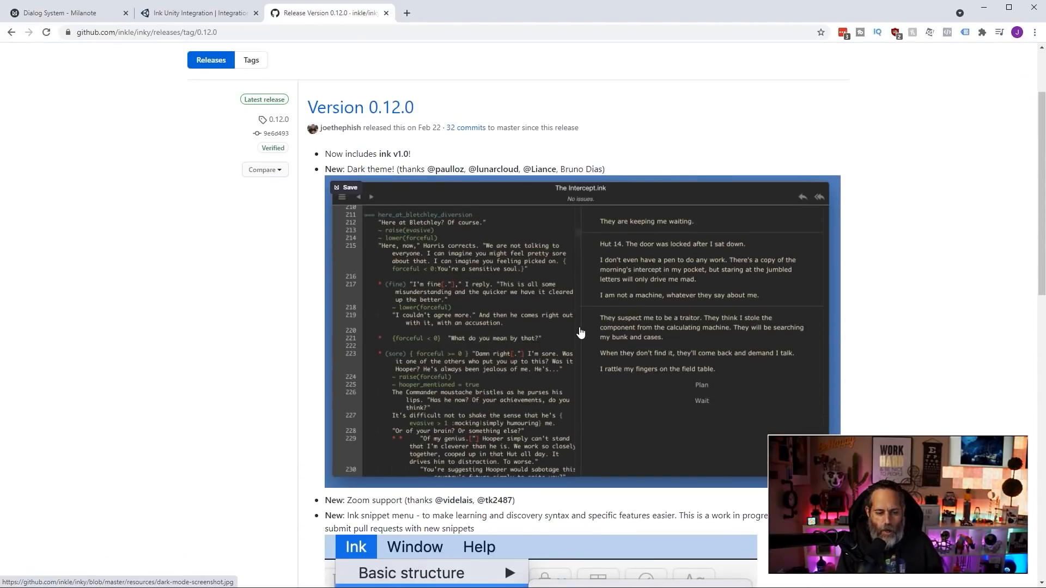
{"action": "scroll", "scroll_direction": "down", "scroll_amount": 3}
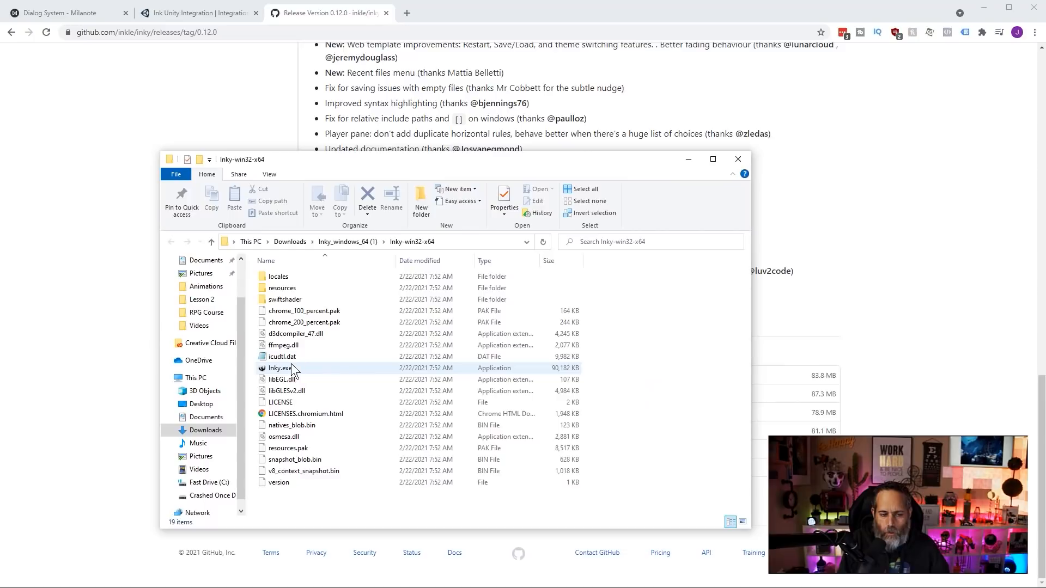
- Launch Inky.exe and choose 'There were four lines of content.' in the sample story preview
{"action": "left_click", "coordinate": [278, 368]}
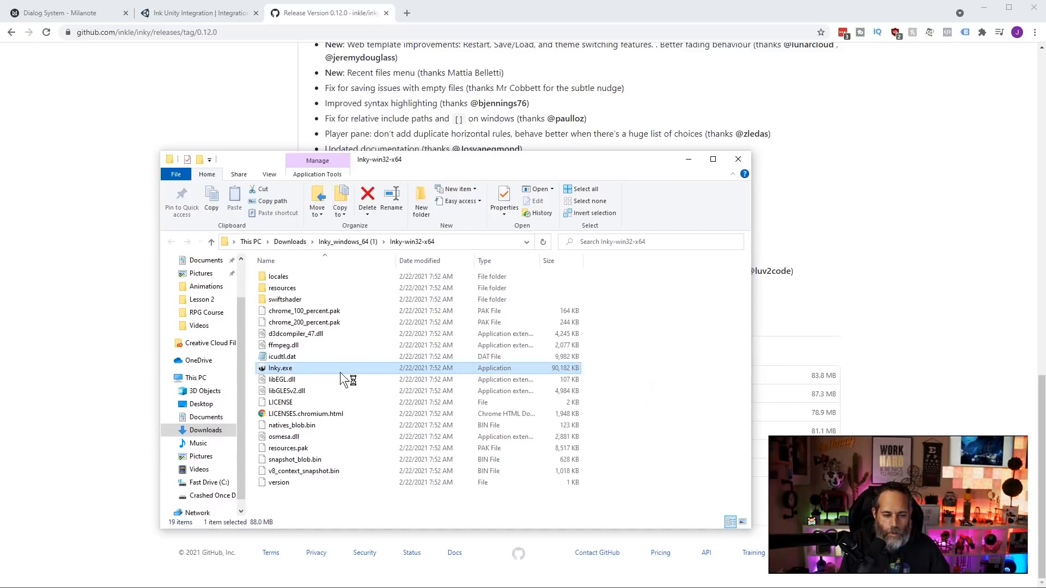
{"action": "double_click", "coordinate": [280, 368]}
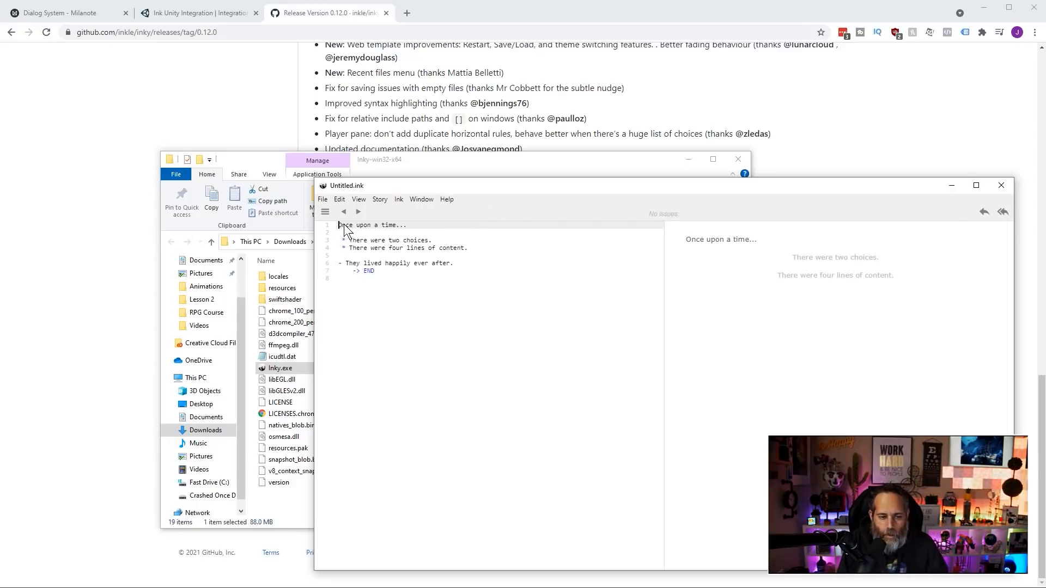
{"action": "mouse_move", "coordinate": [364, 253]}
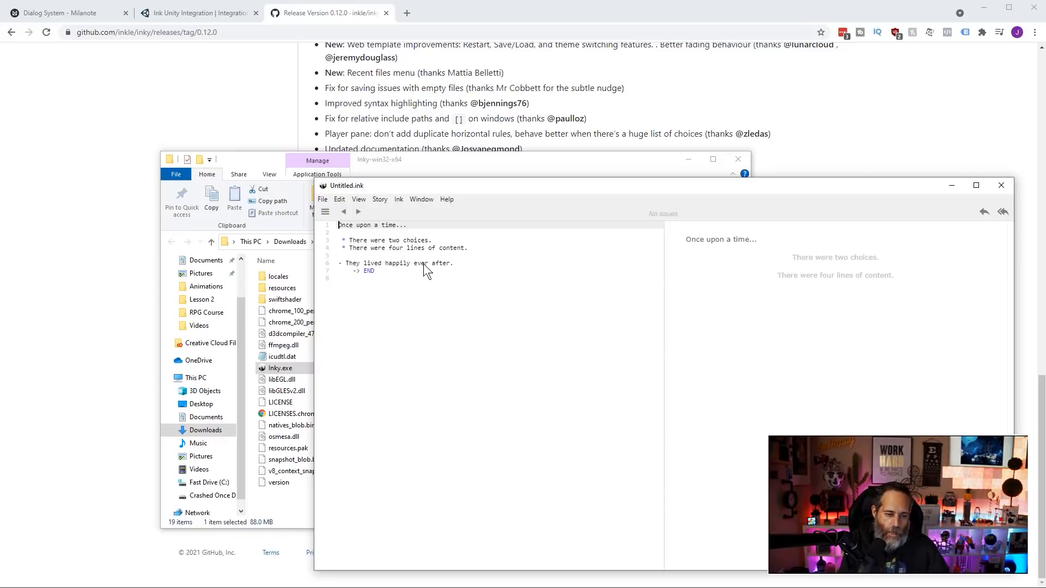
{"action": "mouse_move", "coordinate": [739, 254]}
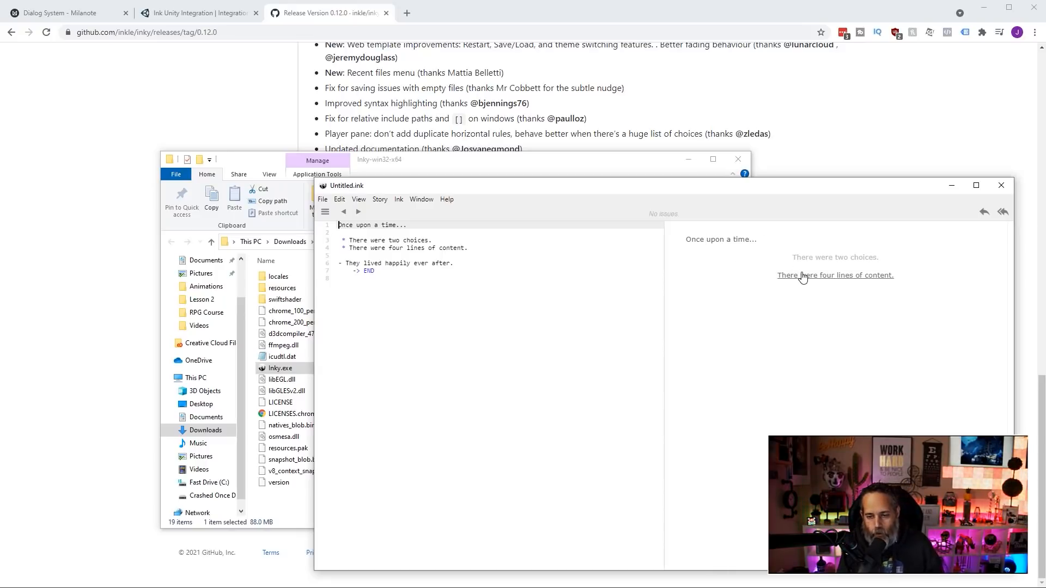
{"action": "left_click", "coordinate": [834, 274]}
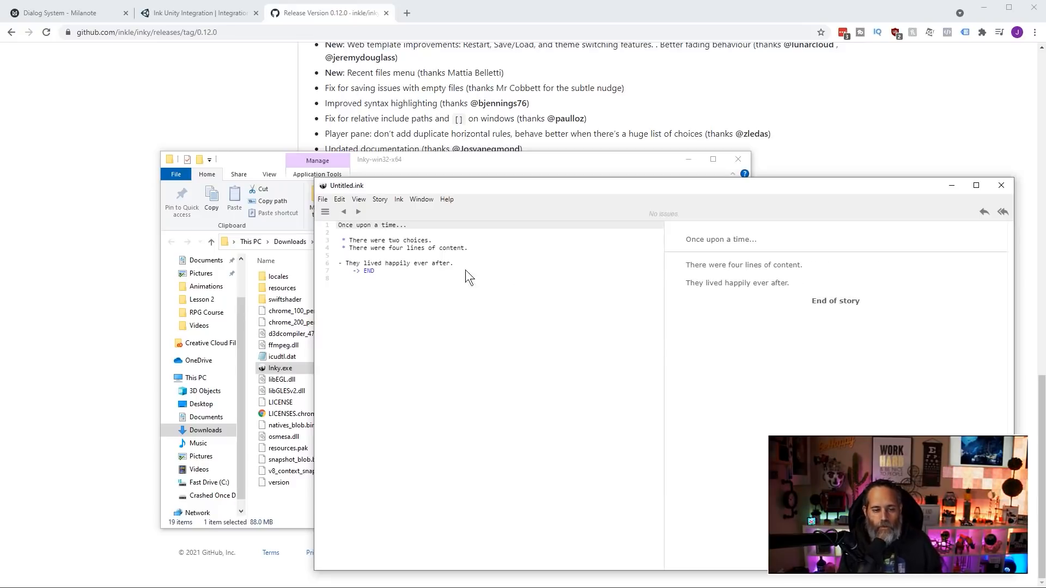
{"action": "mouse_move", "coordinate": [419, 257]}
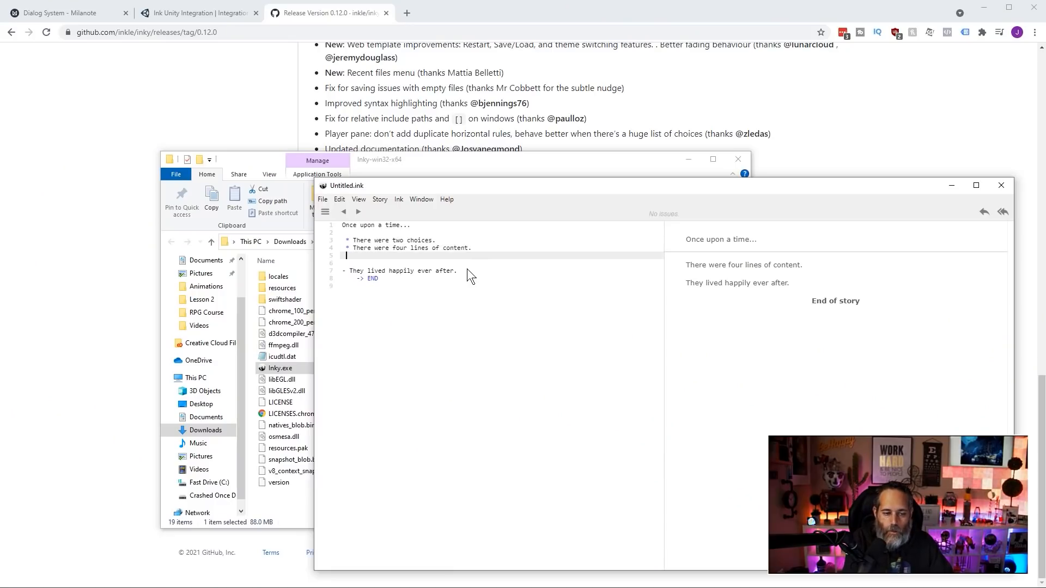
- Write a third choice '* There was a fifth line as well' into the story
{"action": "type", "text": "T"}
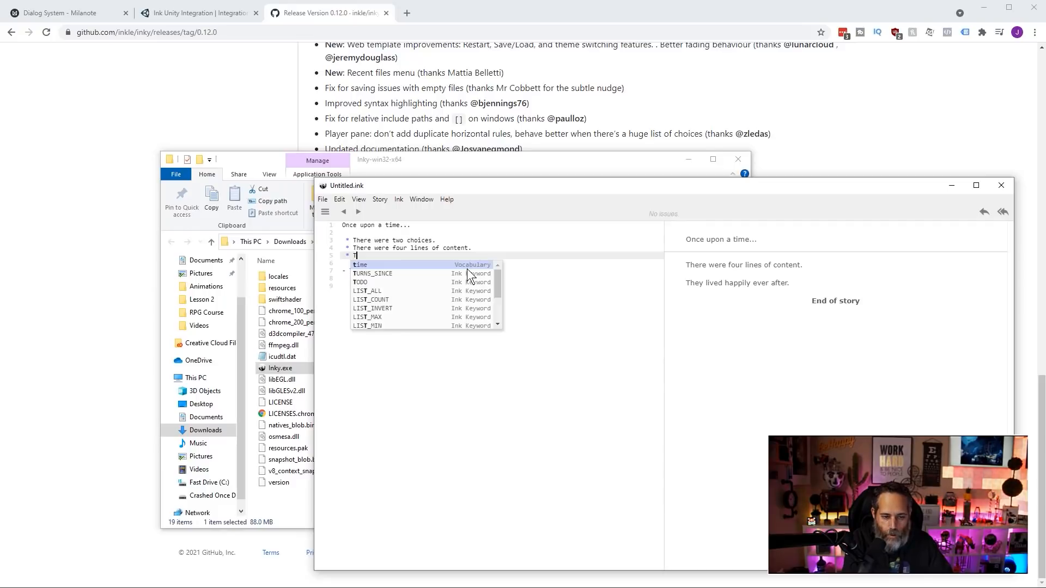
{"action": "type", "text": "here was a"}
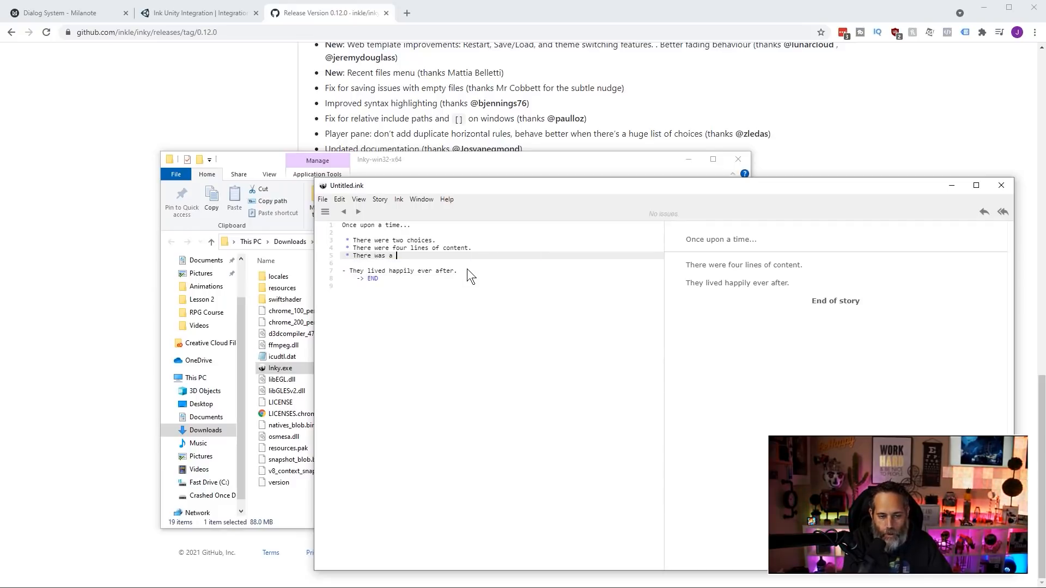
{"action": "type", "text": "fig"}
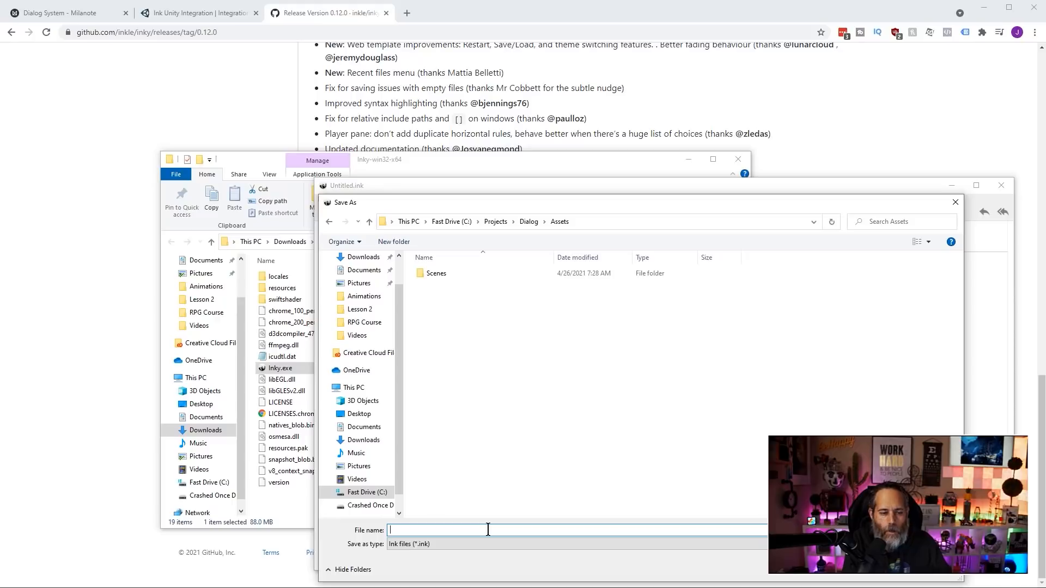
- Save the story as simpleboringstory.ink in the Dialog Assets folder and test the new choice
{"action": "type", "text": "simplebor"}
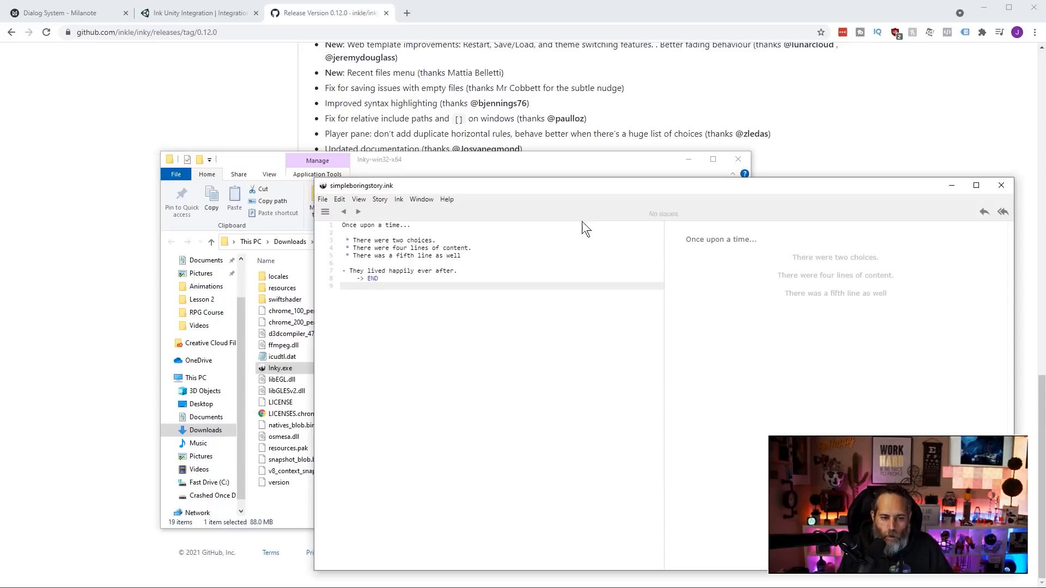
{"action": "left_click", "coordinate": [323, 198]}
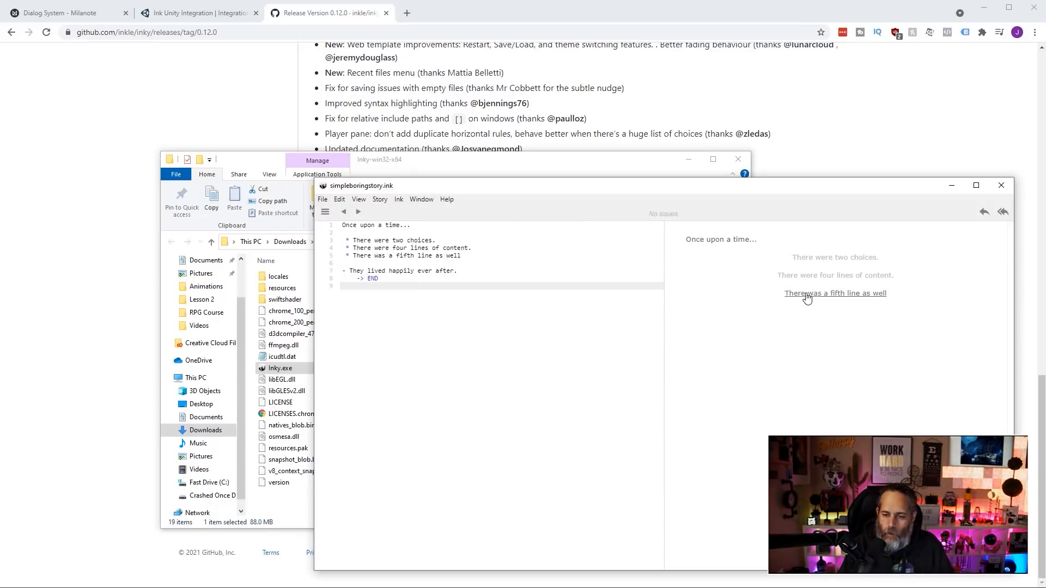
{"action": "left_click", "coordinate": [834, 293]}
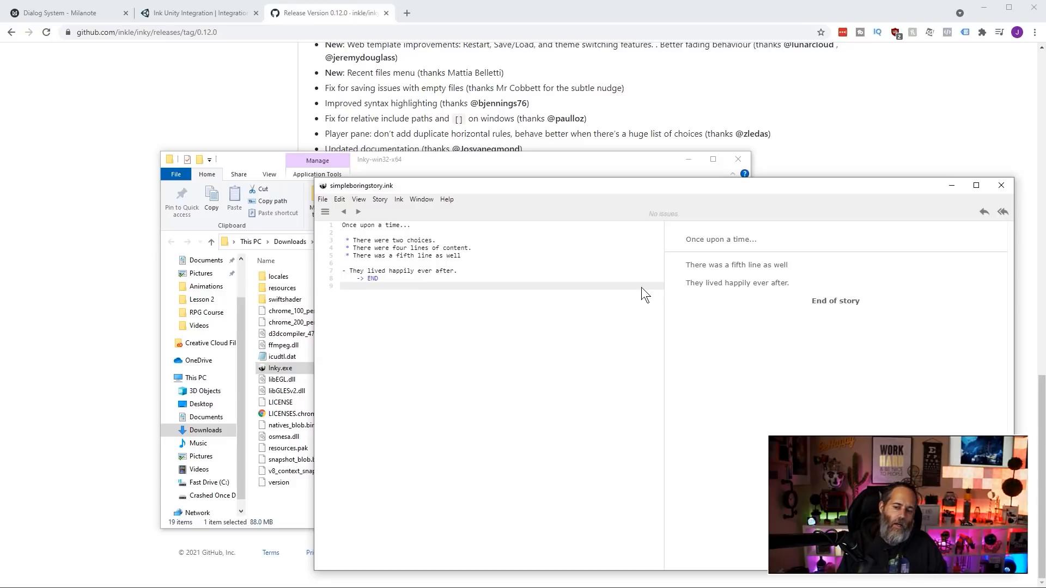
{"action": "mouse_move", "coordinate": [249, 82]}
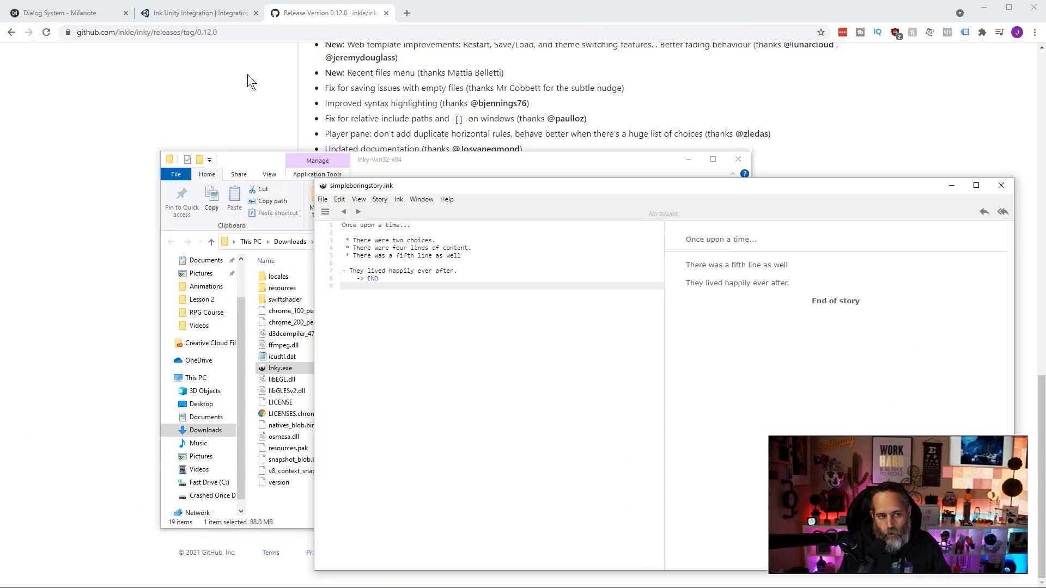
- From the Asset Store page, send the Ink Unity Integration asset to open in Unity
{"action": "left_click", "coordinate": [196, 14]}
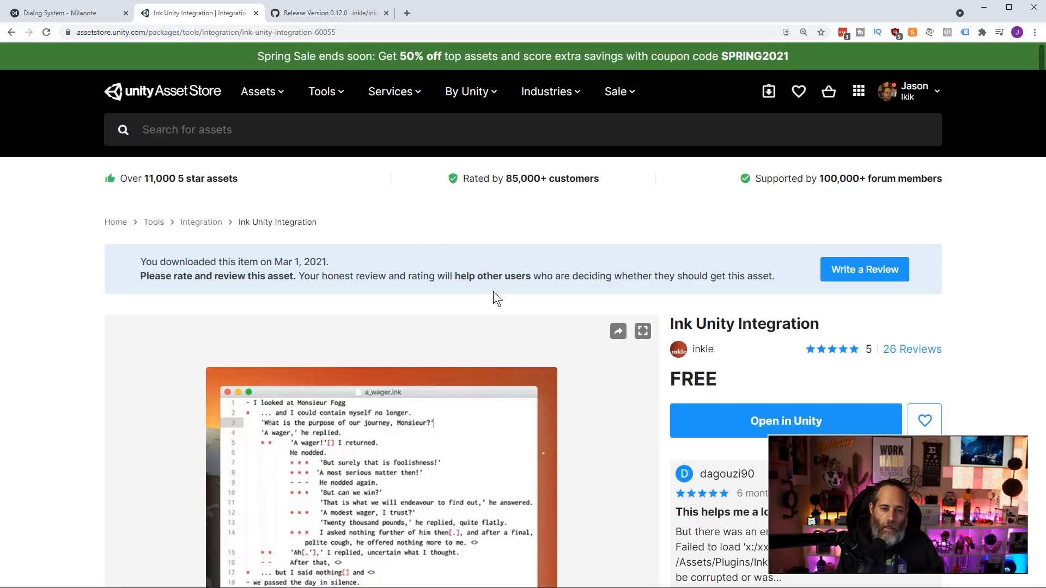
{"action": "mouse_move", "coordinate": [540, 316]}
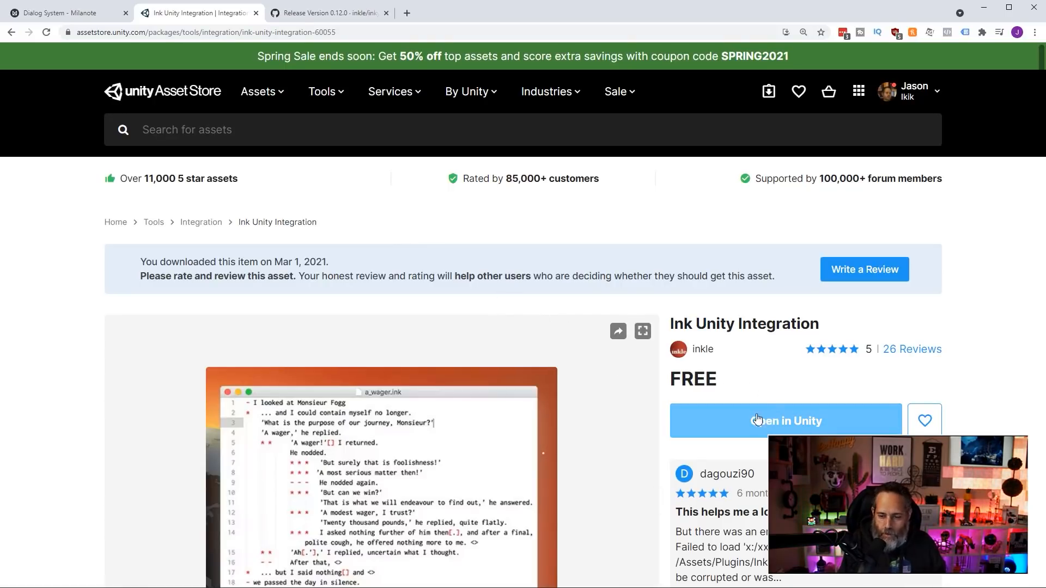
{"action": "left_click", "coordinate": [784, 421]}
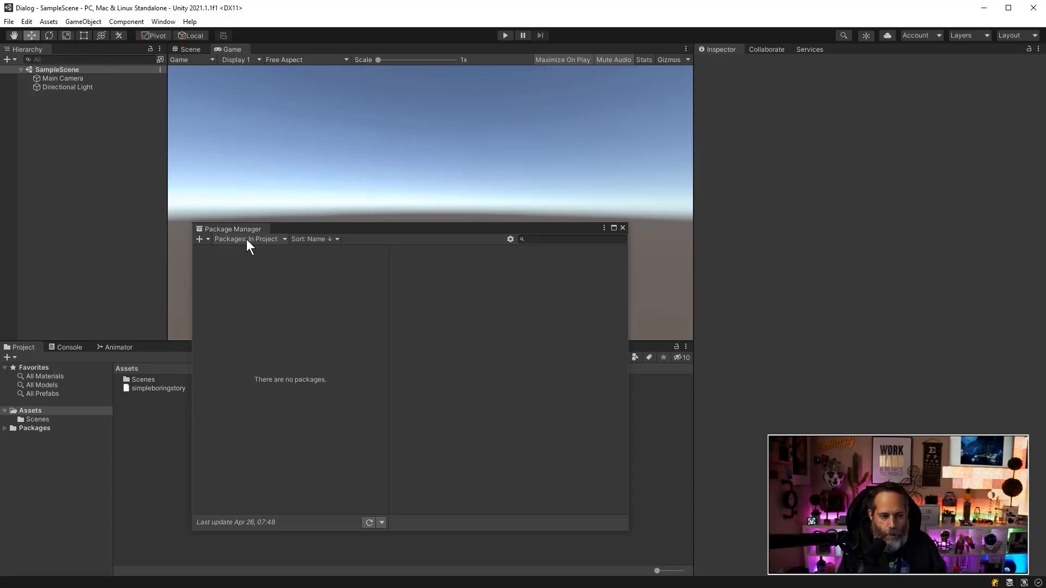
{"action": "mouse_move", "coordinate": [280, 297]}
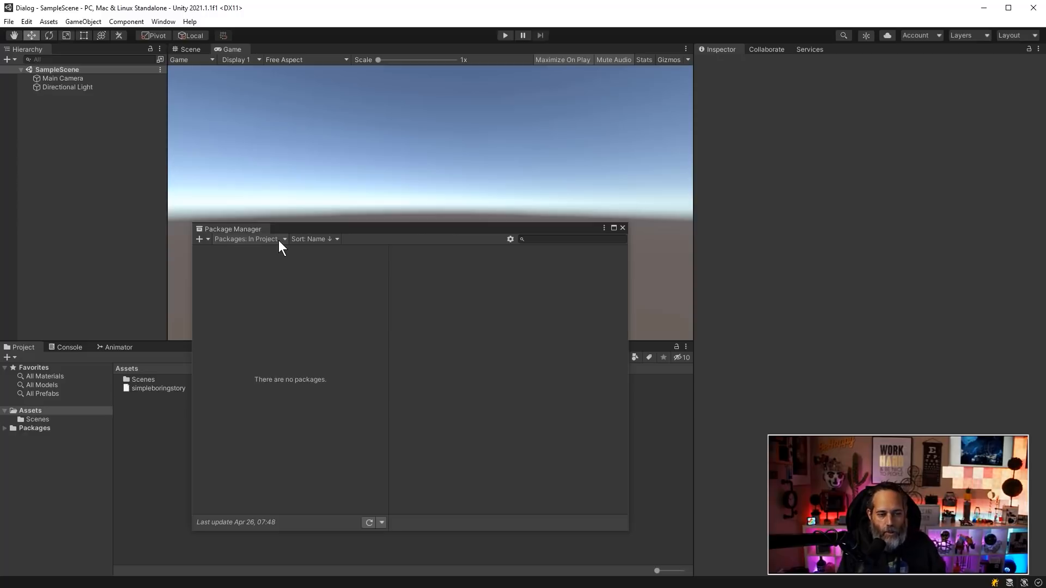
- Switch Package Manager to My Assets and import all files of Ink Unity Integration
{"action": "left_click", "coordinate": [248, 239]}
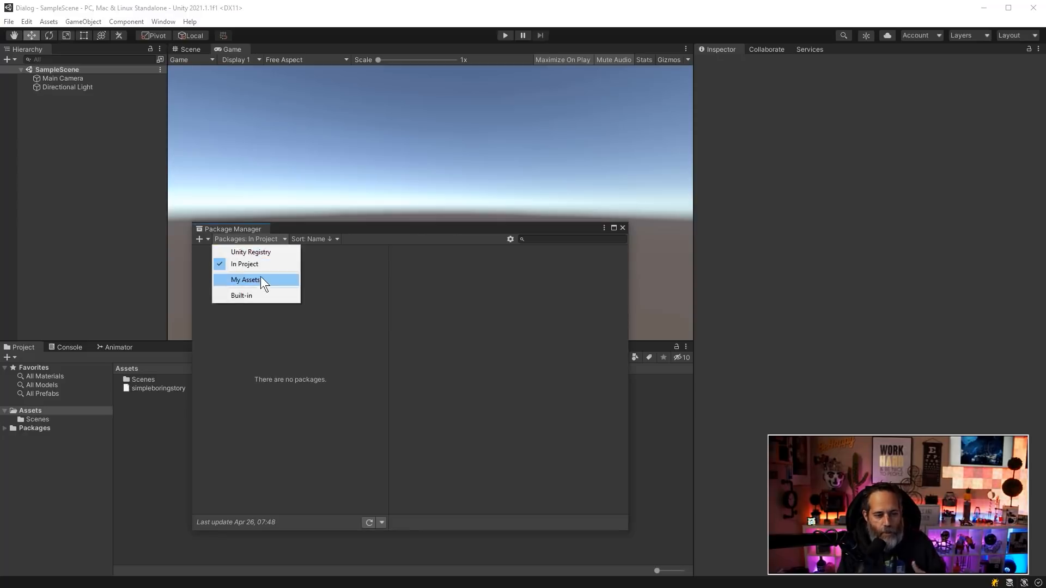
{"action": "left_click", "coordinate": [256, 280]}
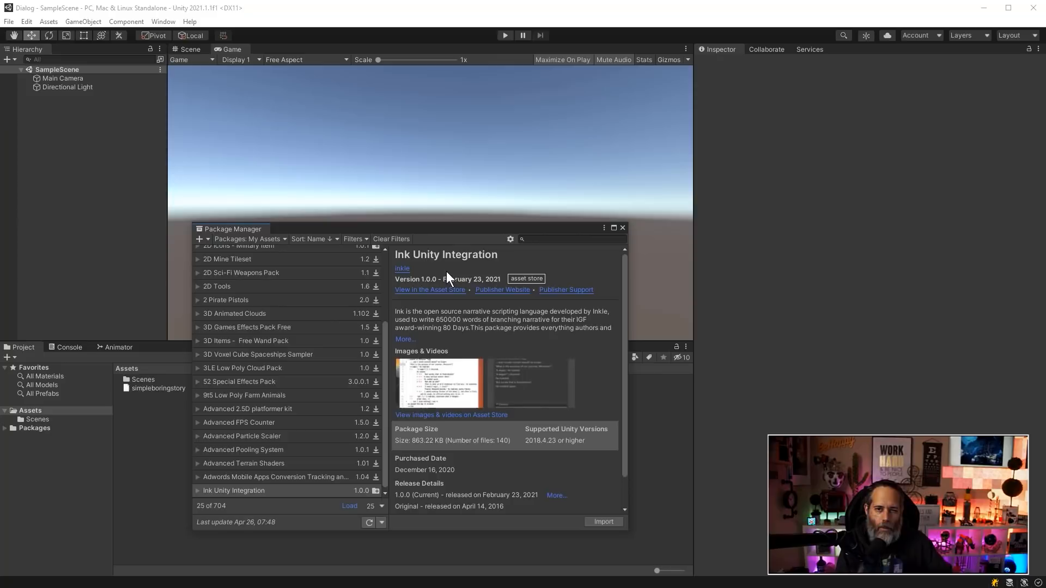
{"action": "mouse_move", "coordinate": [401, 255]}
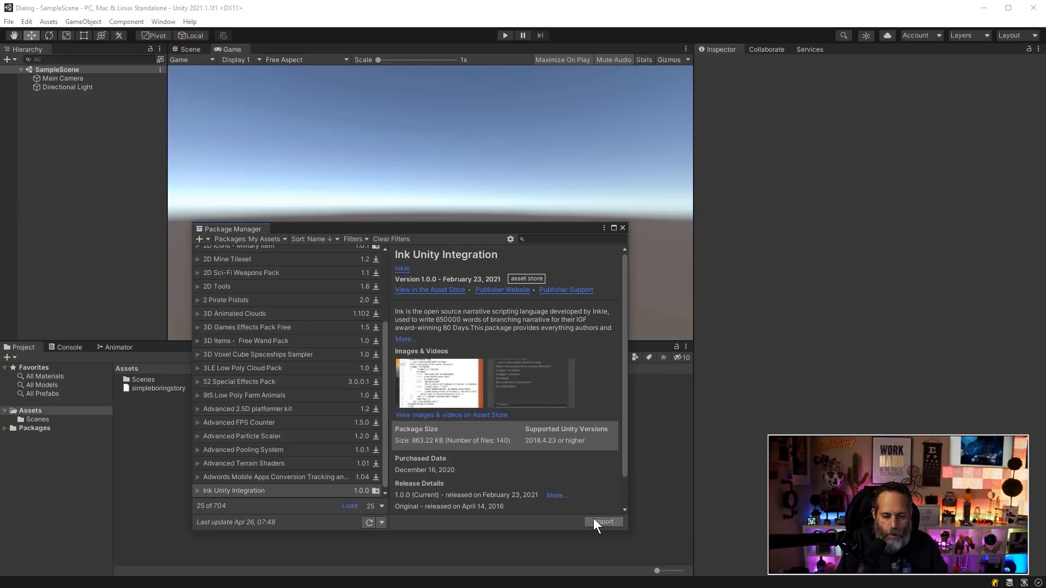
{"action": "left_click", "coordinate": [604, 522]}
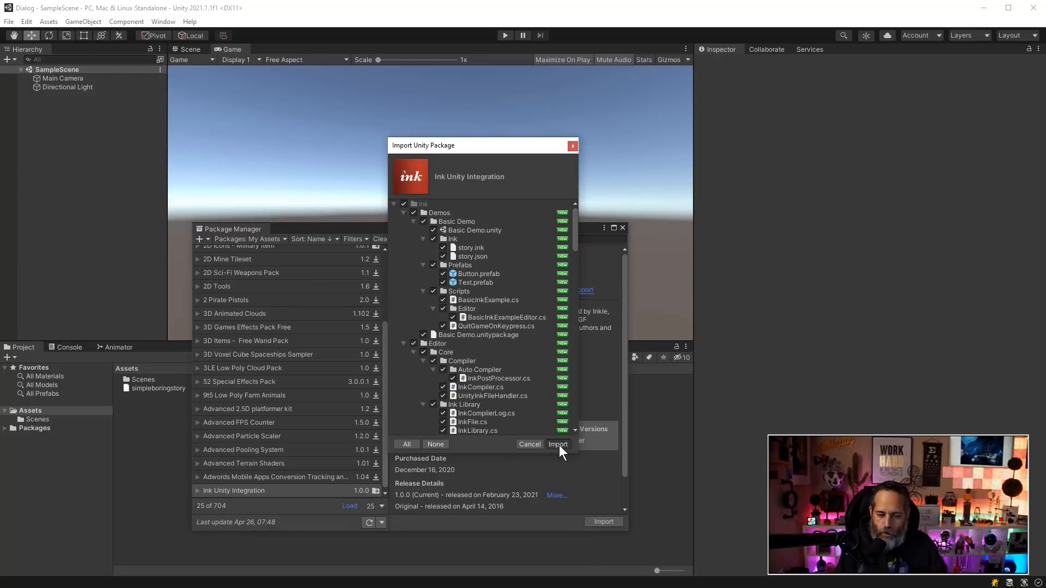
{"action": "left_click", "coordinate": [558, 445]}
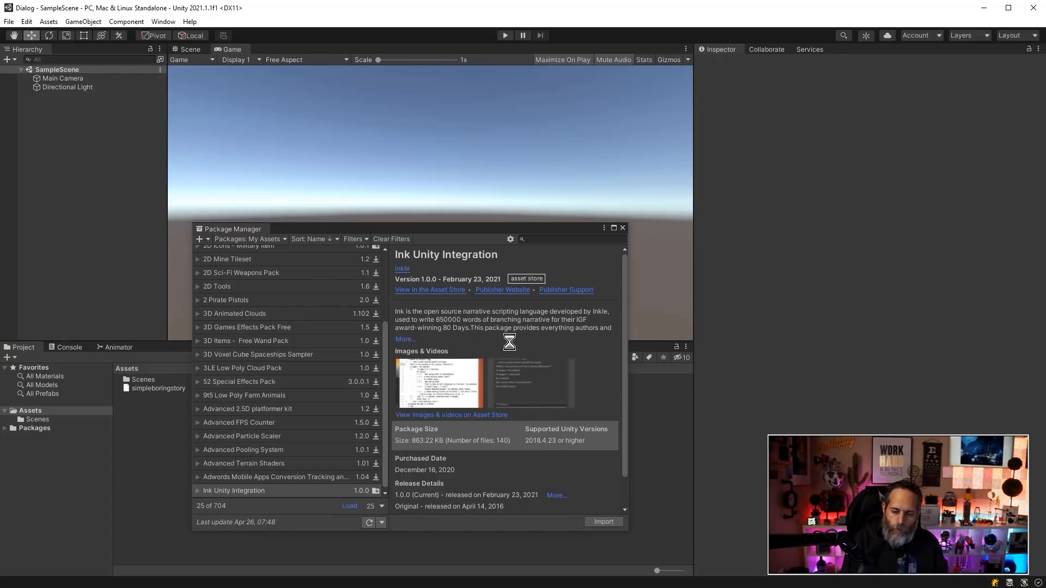
{"action": "left_click", "coordinate": [603, 522]}
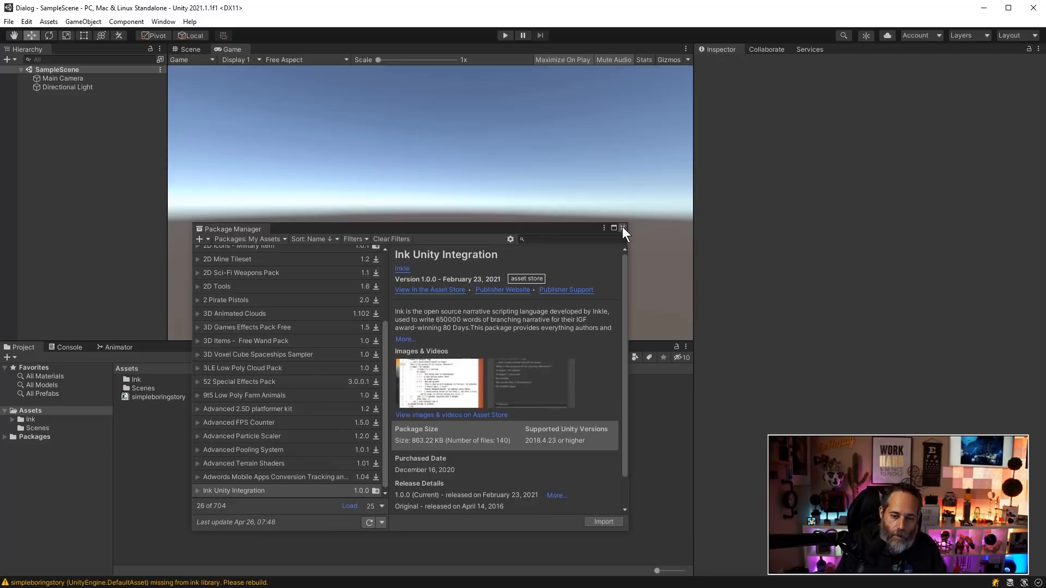
- Close Package Manager and browse Assets > Ink > Demos into the Basic Demo folder
{"action": "left_click", "coordinate": [622, 228]}
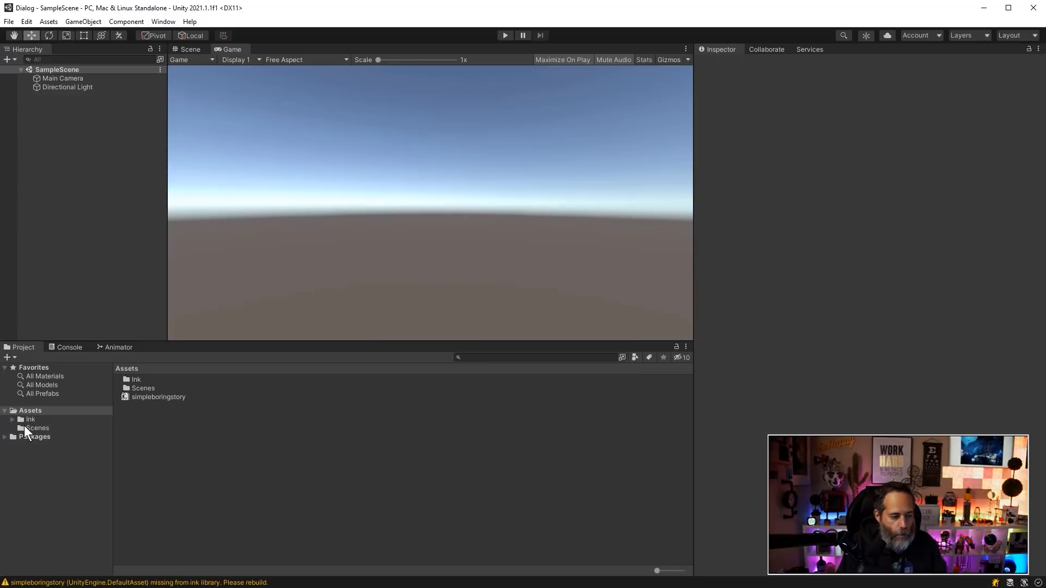
{"action": "left_click", "coordinate": [30, 420]}
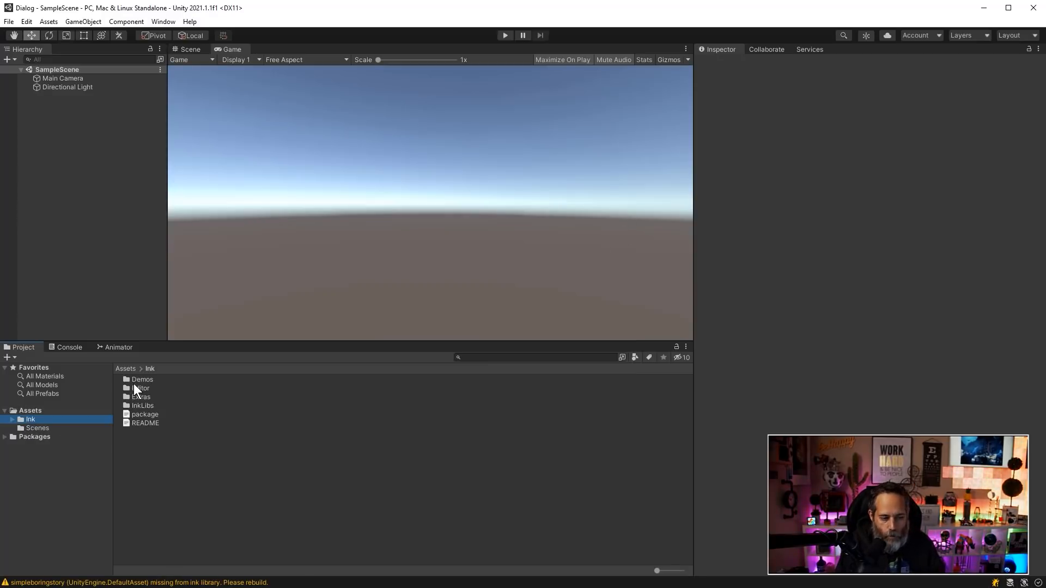
{"action": "double_click", "coordinate": [143, 379]}
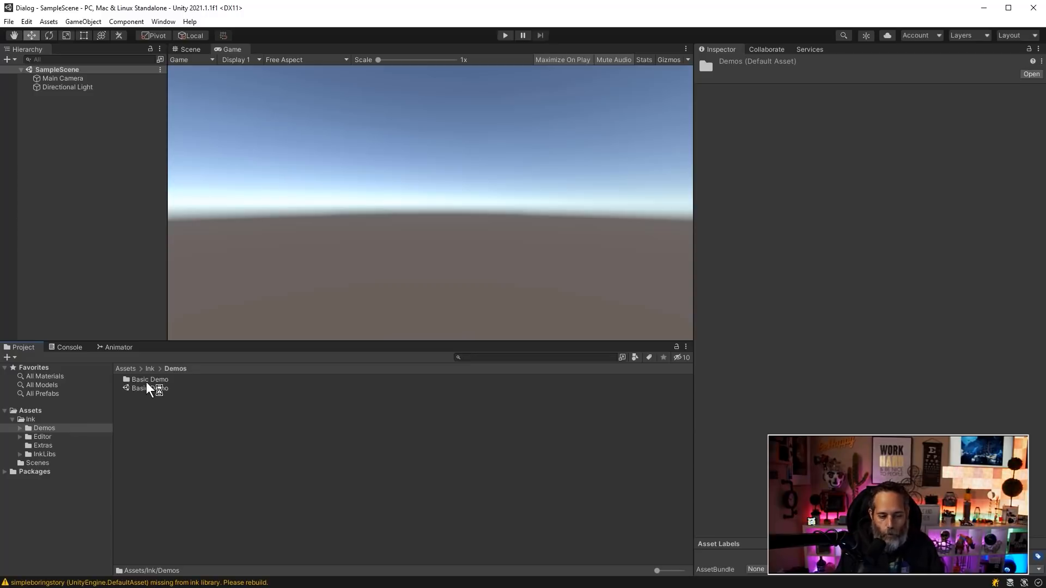
{"action": "left_click", "coordinate": [144, 388]}
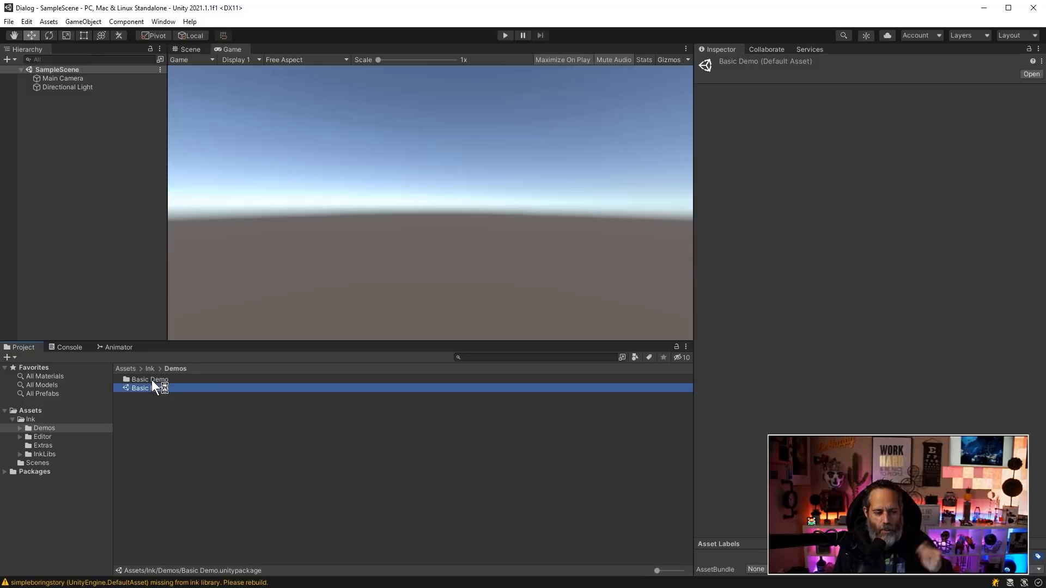
{"action": "double_click", "coordinate": [151, 380]}
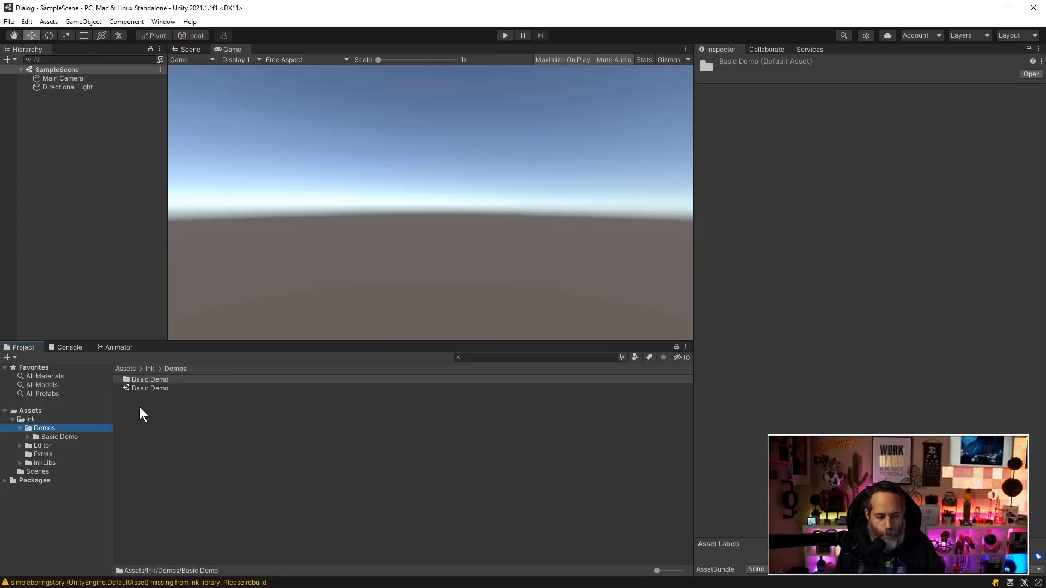
{"action": "left_click", "coordinate": [59, 436]}
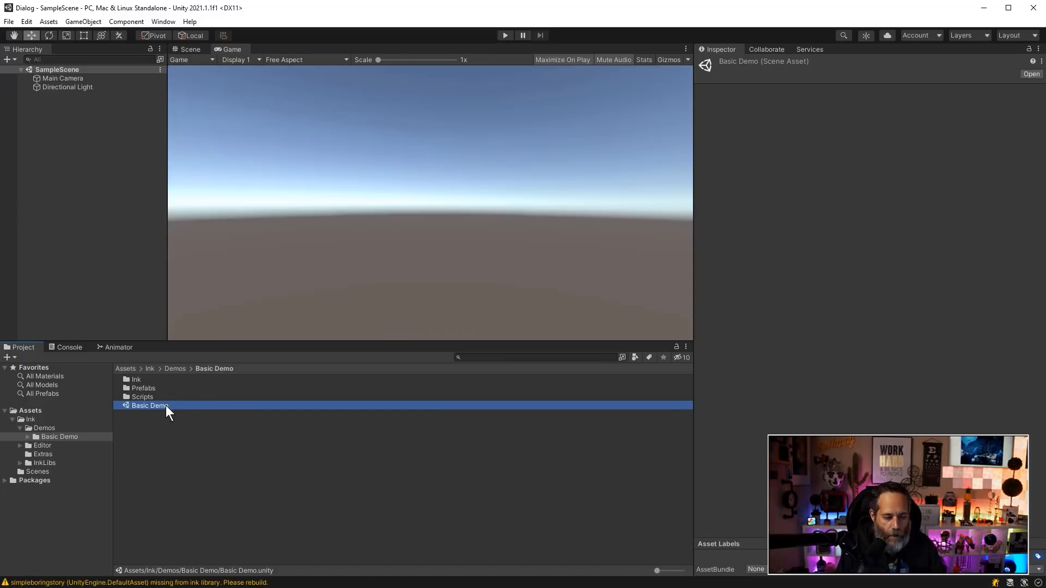
- Load the Basic Demo scene from the Project window
{"action": "double_click", "coordinate": [150, 405]}
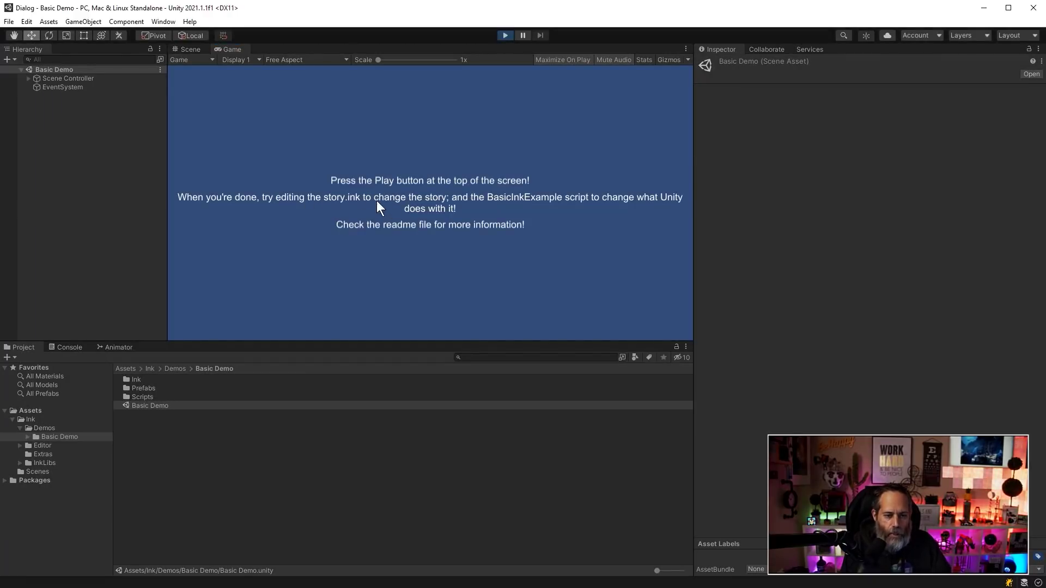
- Run the scene, reply 'A wager!', 'A most serious matter then!', 'A modest wager, I trust?', then restart the story
{"action": "left_click", "coordinate": [505, 35]}
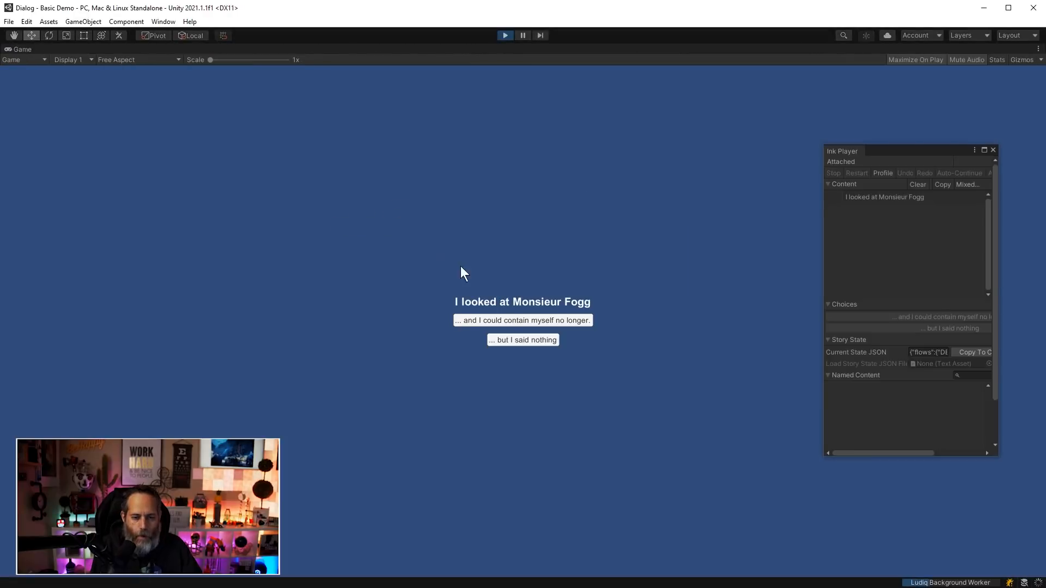
{"action": "mouse_move", "coordinate": [561, 310]}
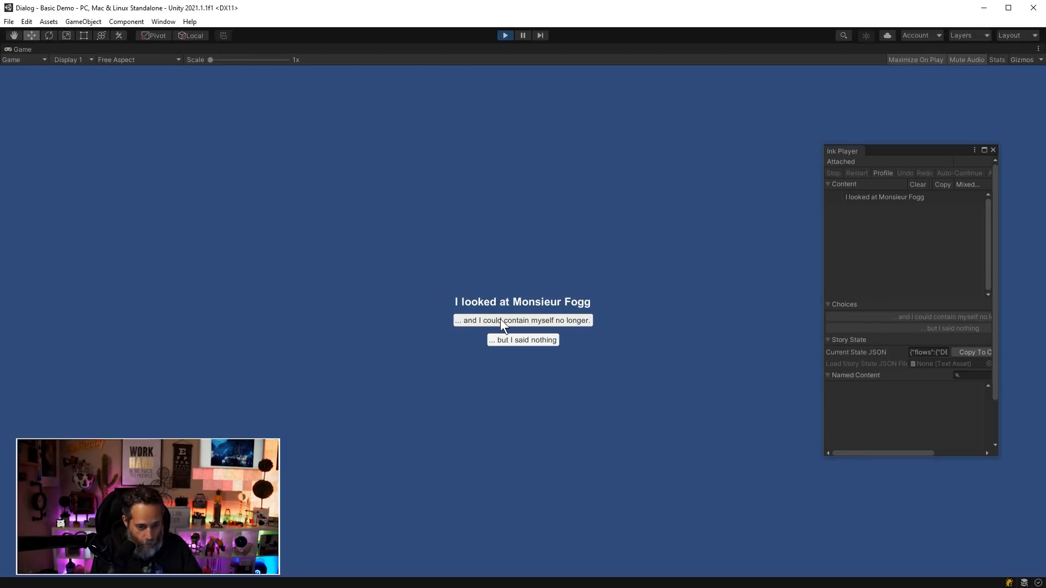
{"action": "mouse_move", "coordinate": [524, 334]}
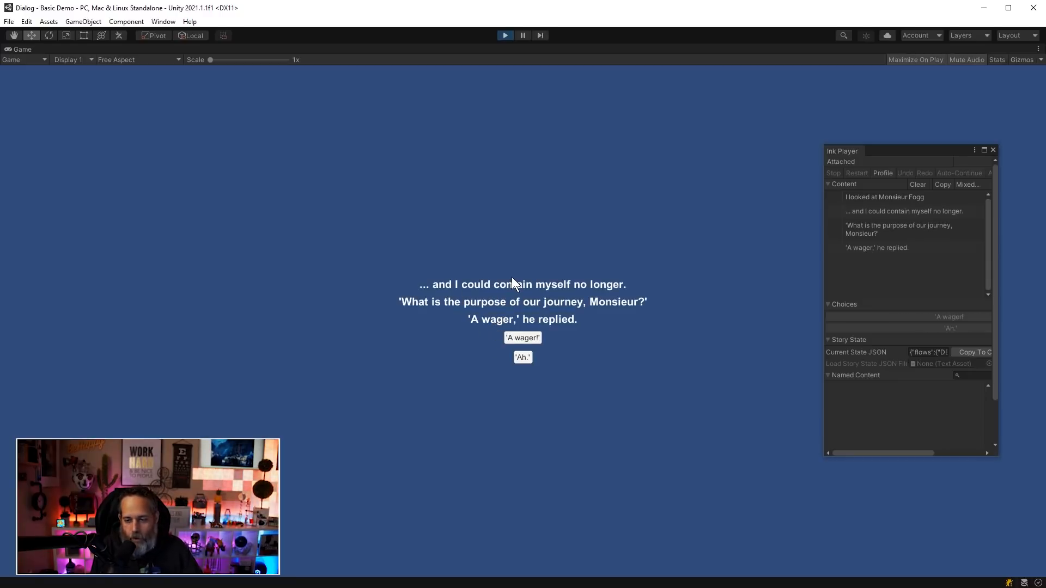
{"action": "mouse_move", "coordinate": [525, 340]}
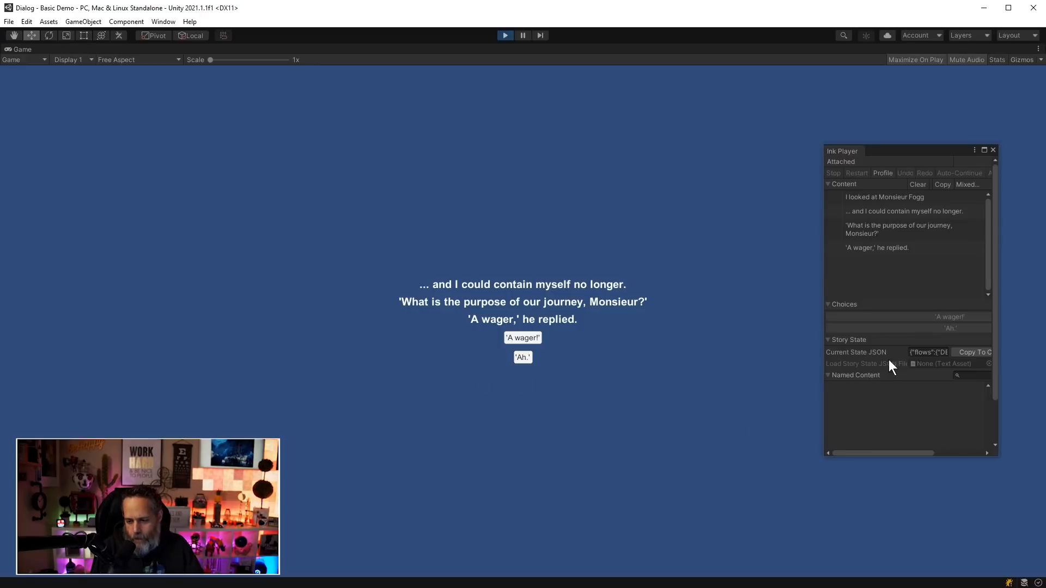
{"action": "mouse_move", "coordinate": [870, 322]}
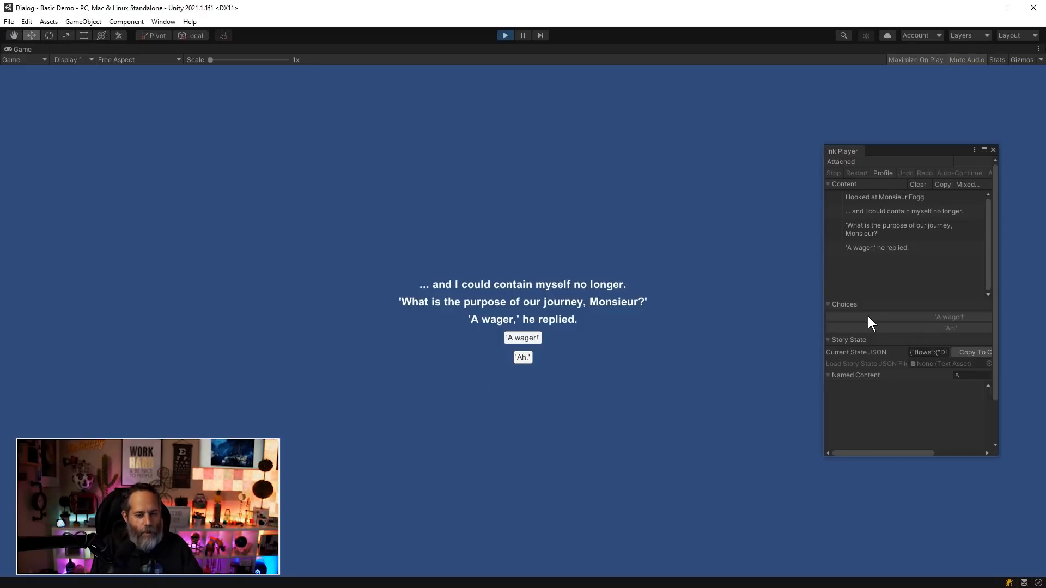
{"action": "mouse_move", "coordinate": [672, 368]}
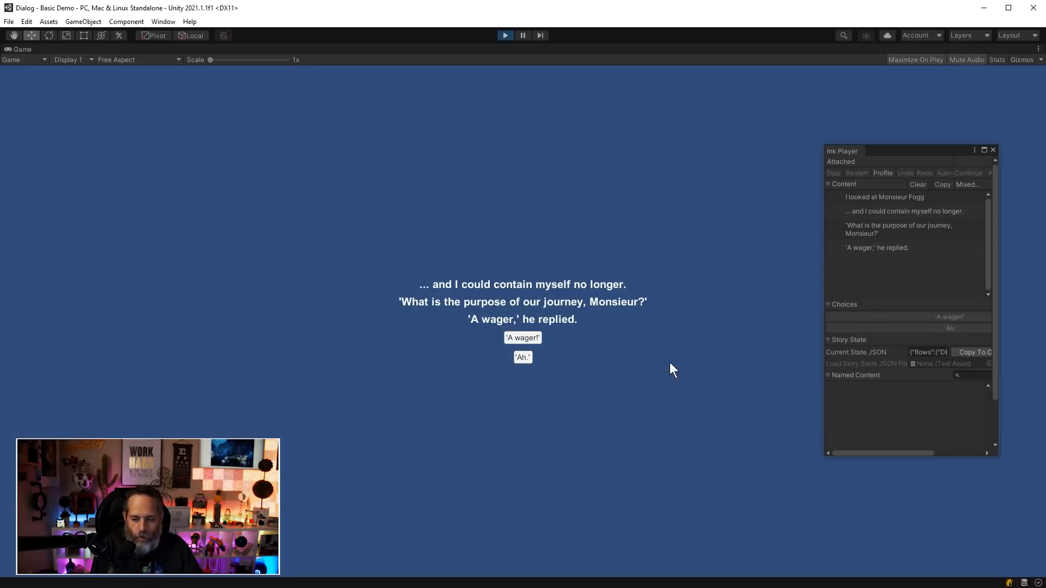
{"action": "left_click", "coordinate": [523, 338]}
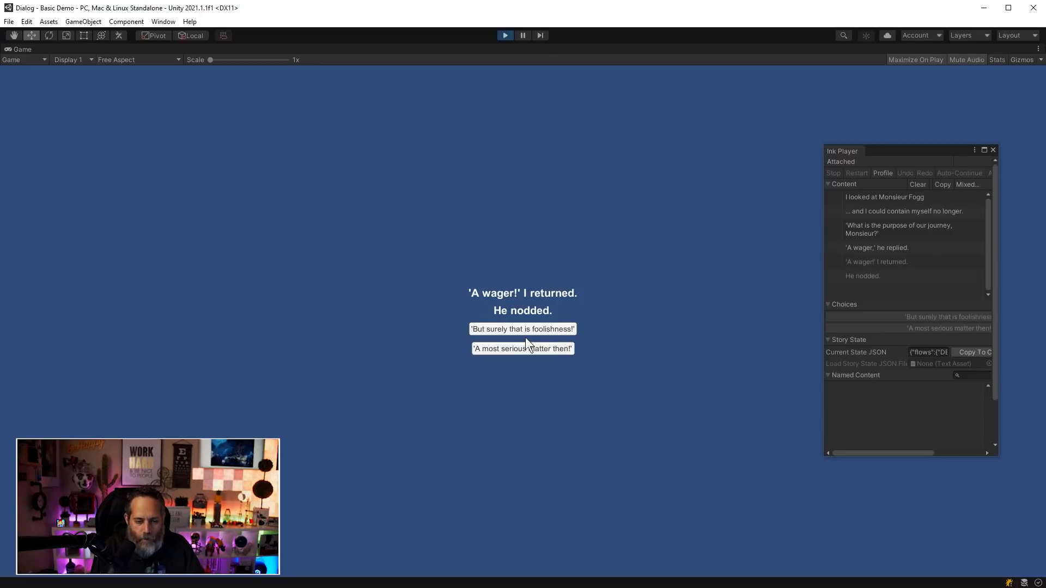
{"action": "left_click", "coordinate": [523, 348]}
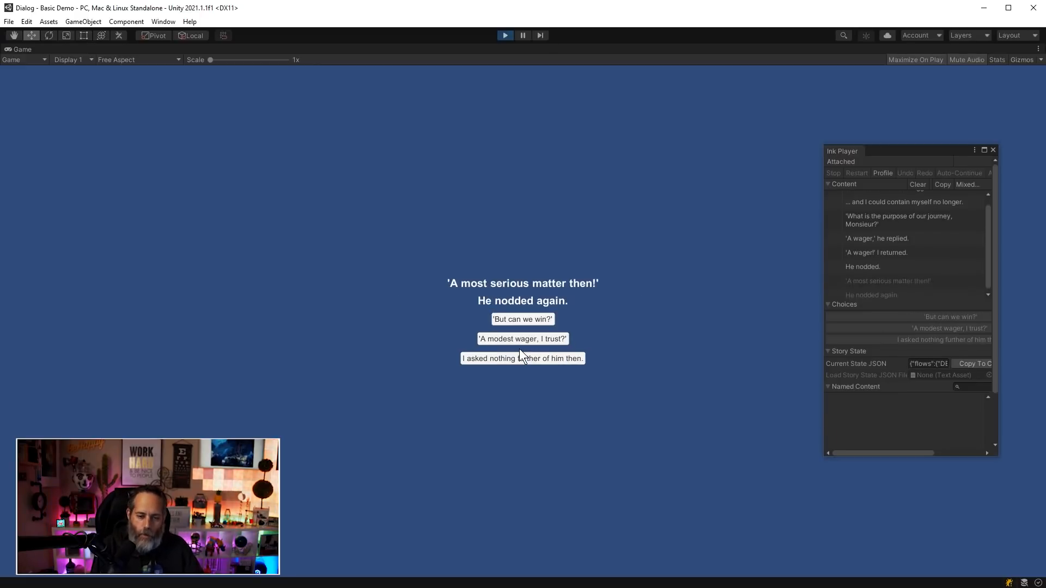
{"action": "left_click", "coordinate": [523, 339]}
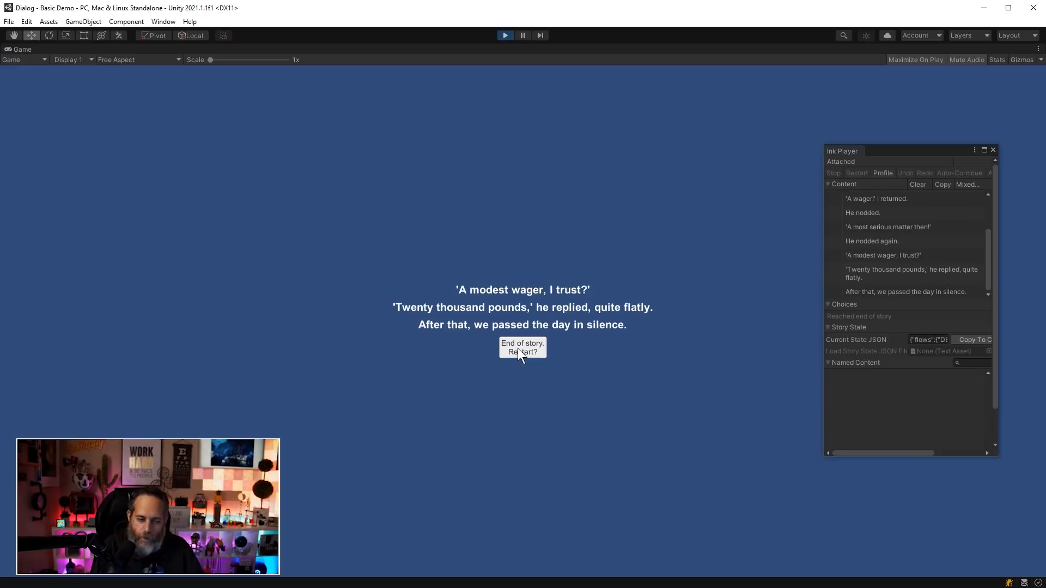
{"action": "left_click", "coordinate": [523, 352]}
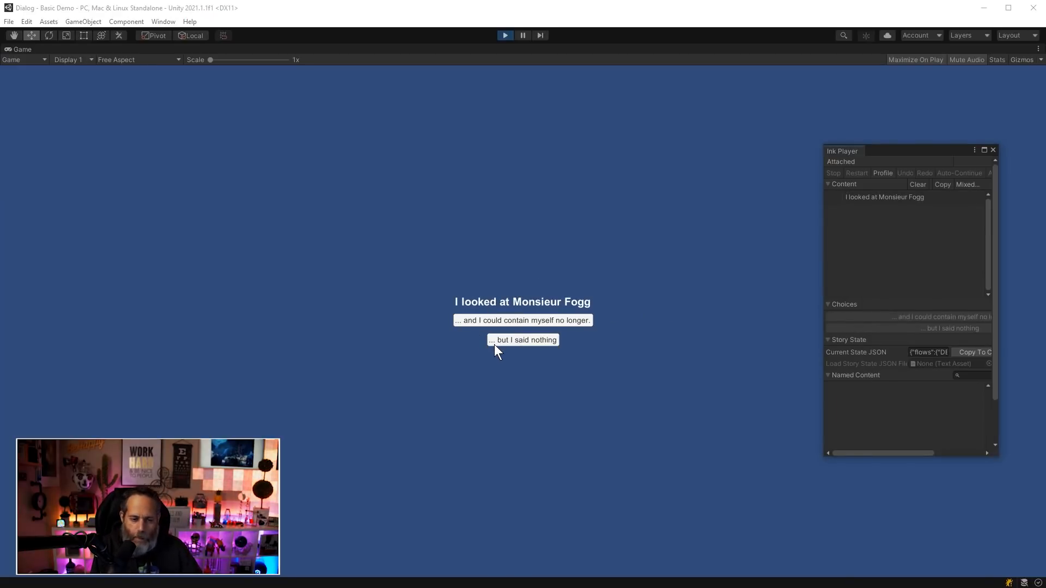
{"action": "left_click", "coordinate": [522, 340]}
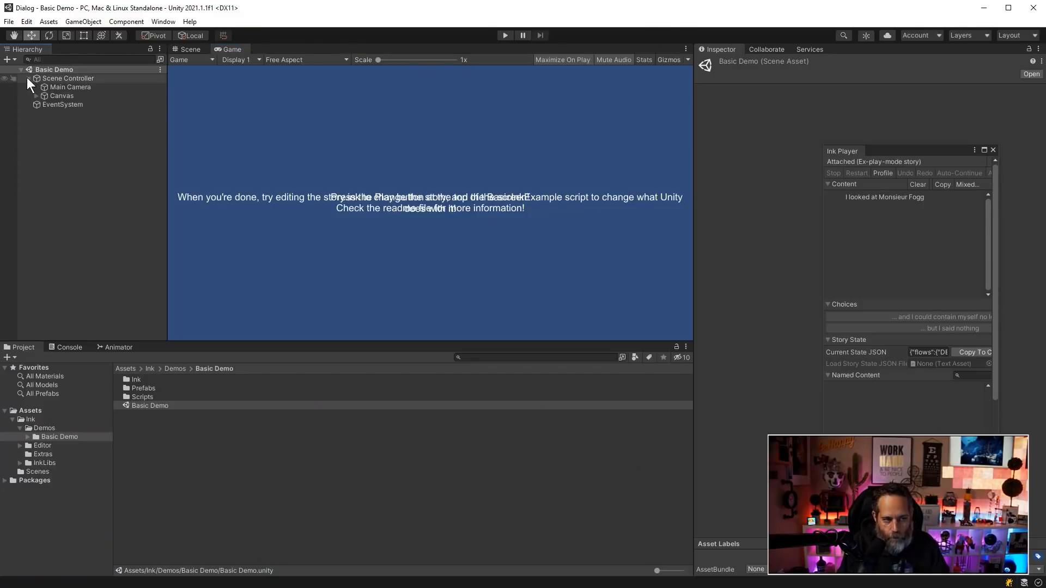
- Expand the Canvas in the Hierarchy and inspect its Basic Ink Example script settings
{"action": "left_click", "coordinate": [37, 96]}
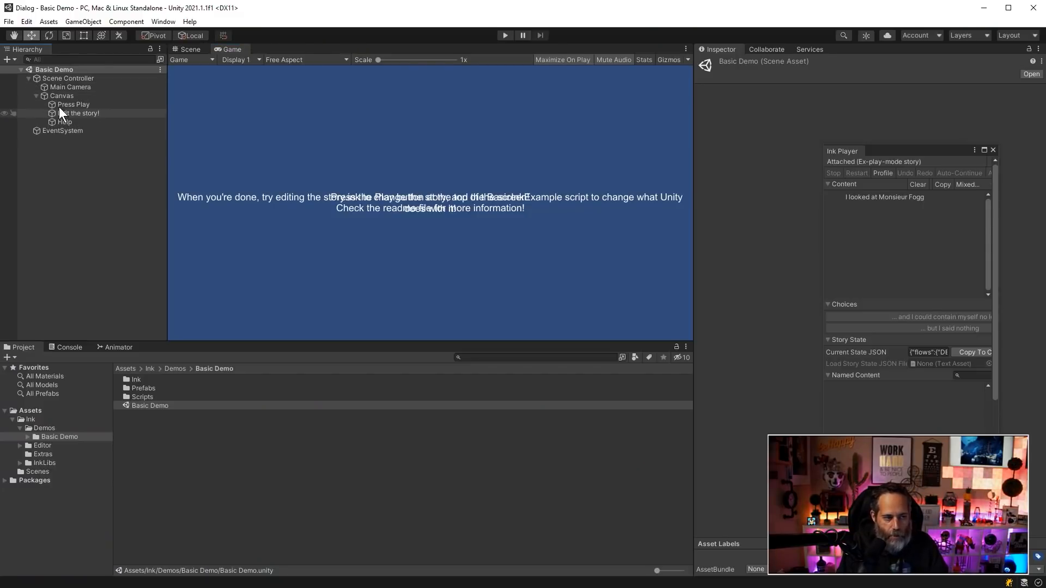
{"action": "left_click", "coordinate": [61, 95]}
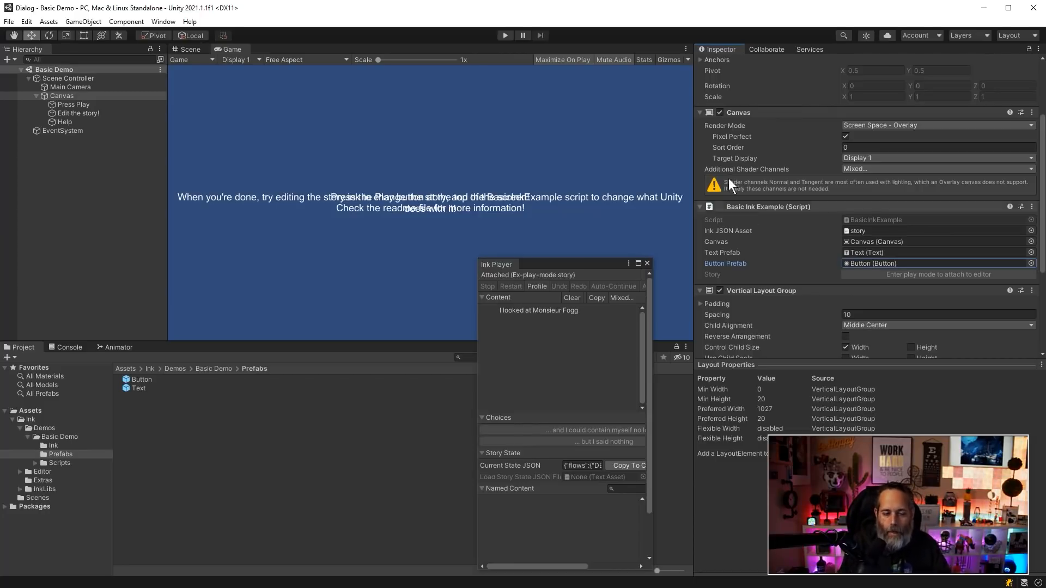
{"action": "mouse_move", "coordinate": [614, 116]}
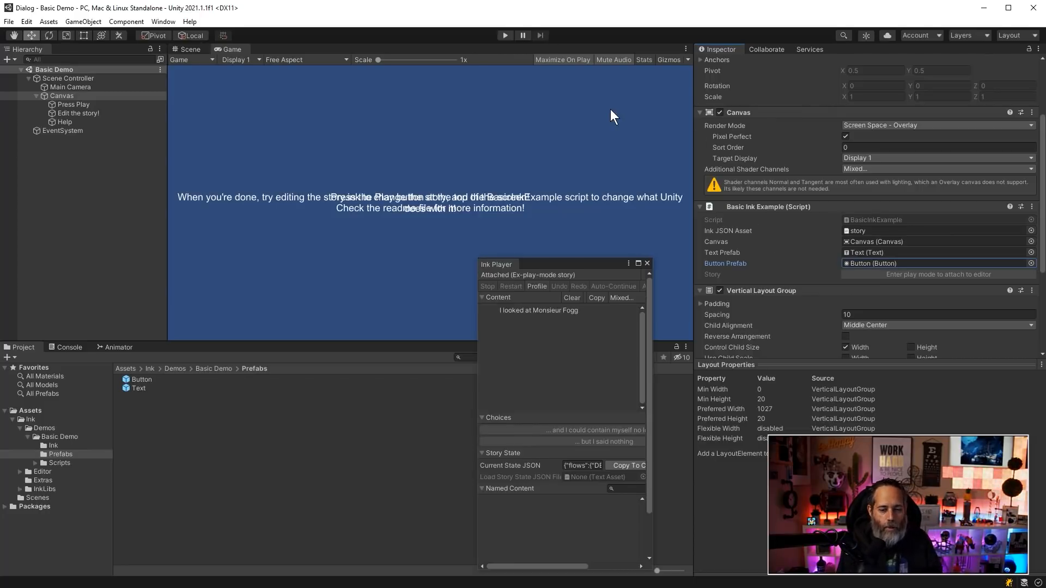
{"action": "mouse_move", "coordinate": [422, 217]}
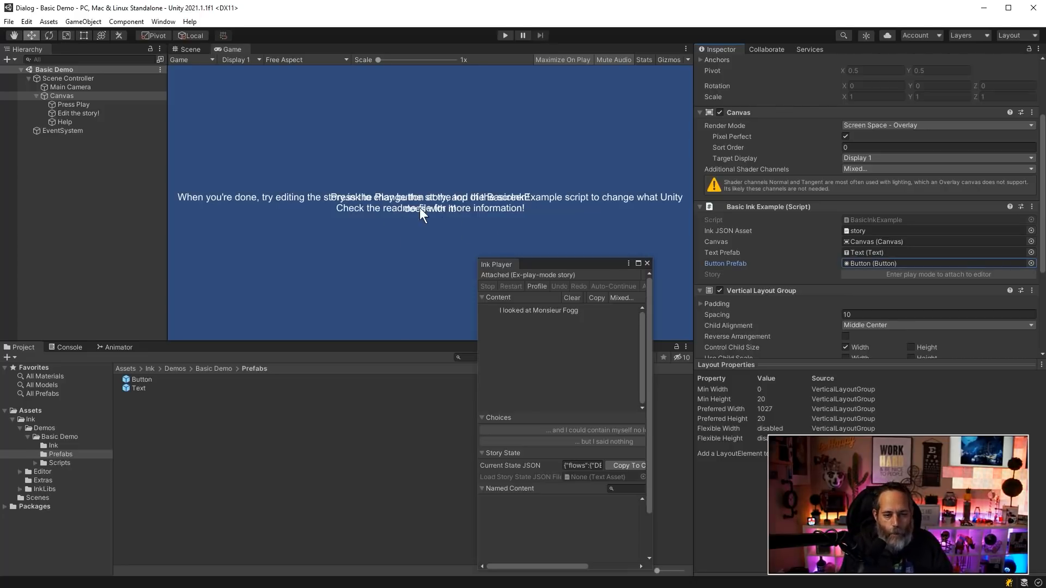
{"action": "mouse_move", "coordinate": [136, 300]}
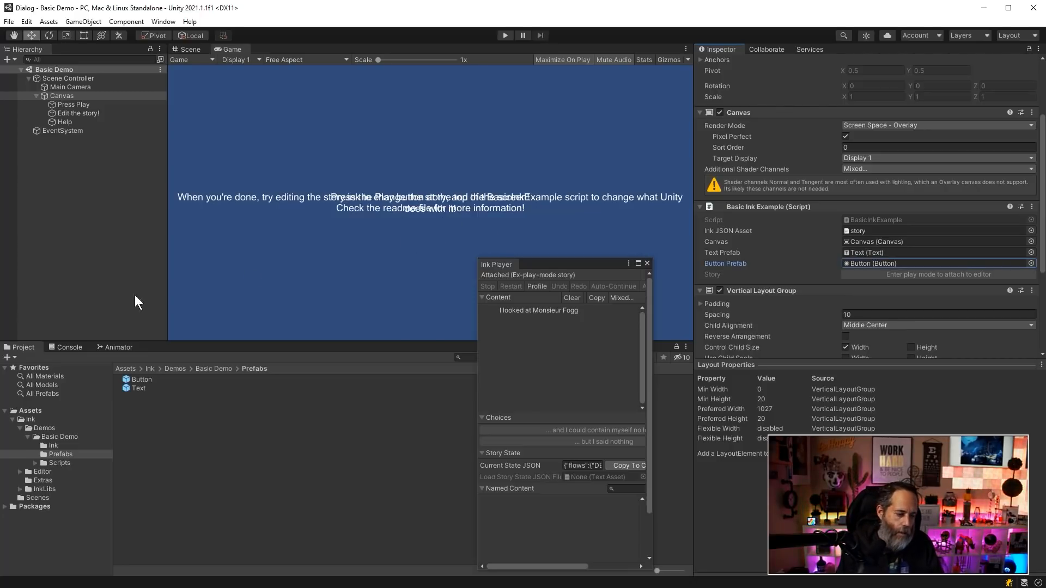
- Select story.json and then story.ink in Assets/Ink/Demos/Basic Demo/Ink to view them in the Inspector
{"action": "left_click", "coordinate": [53, 446]}
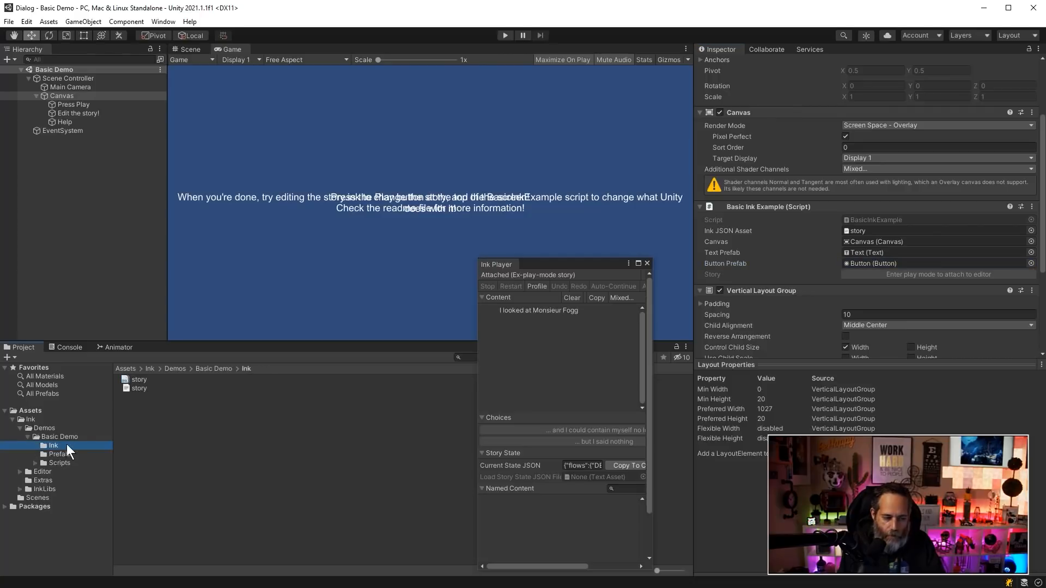
{"action": "left_click", "coordinate": [140, 388]}
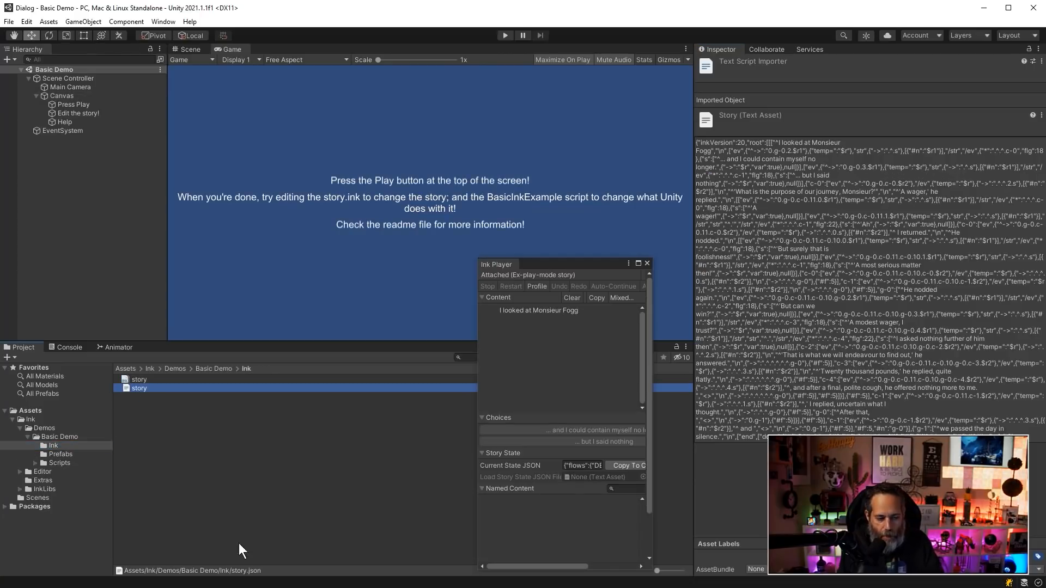
{"action": "left_click", "coordinate": [139, 379]}
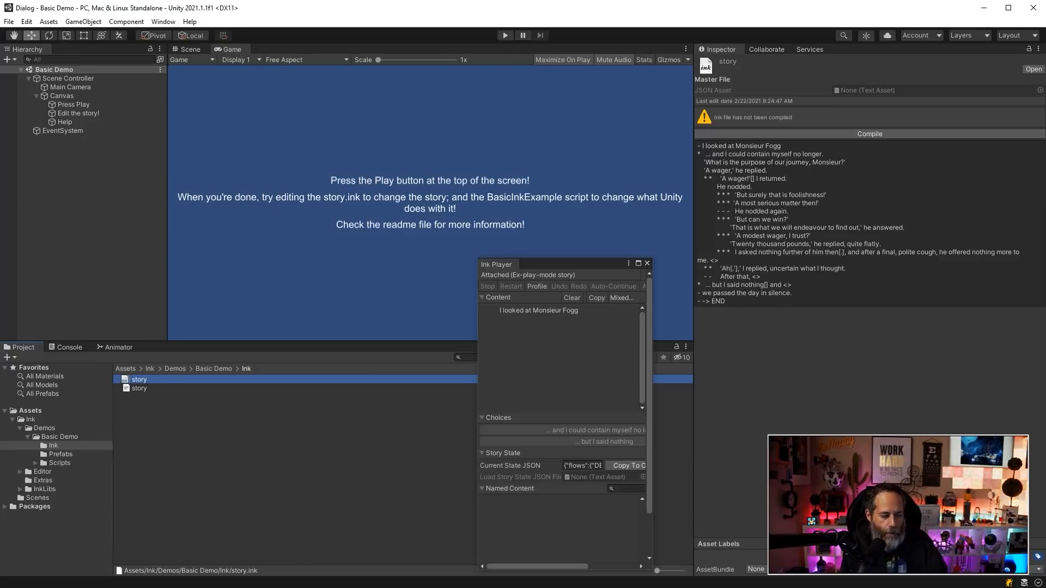
{"action": "left_click", "coordinate": [323, 198]}
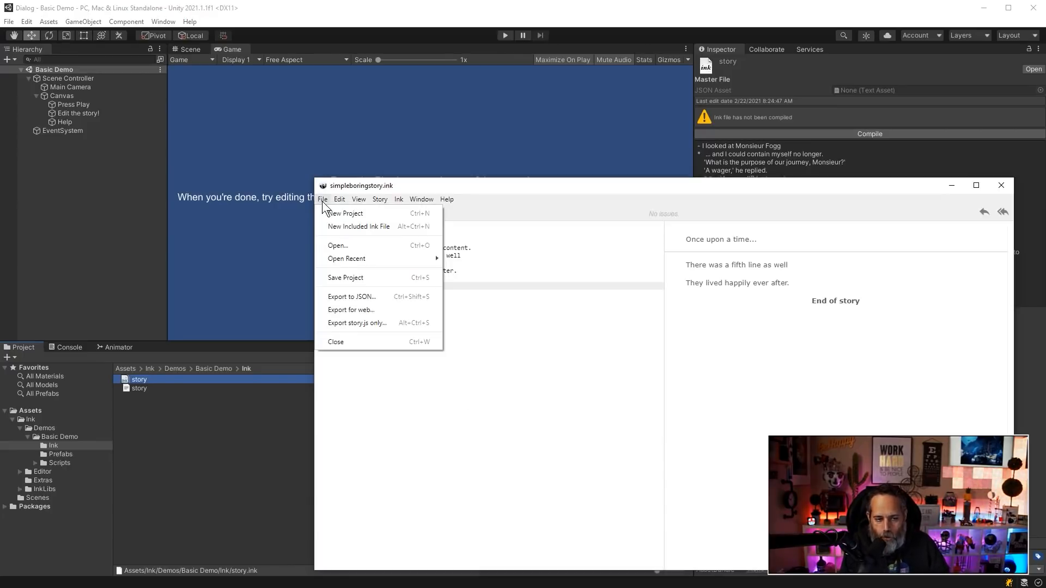
- Begin File > Open in Inky and browse into the project's Ink/Demos folder
{"action": "left_click", "coordinate": [337, 246]}
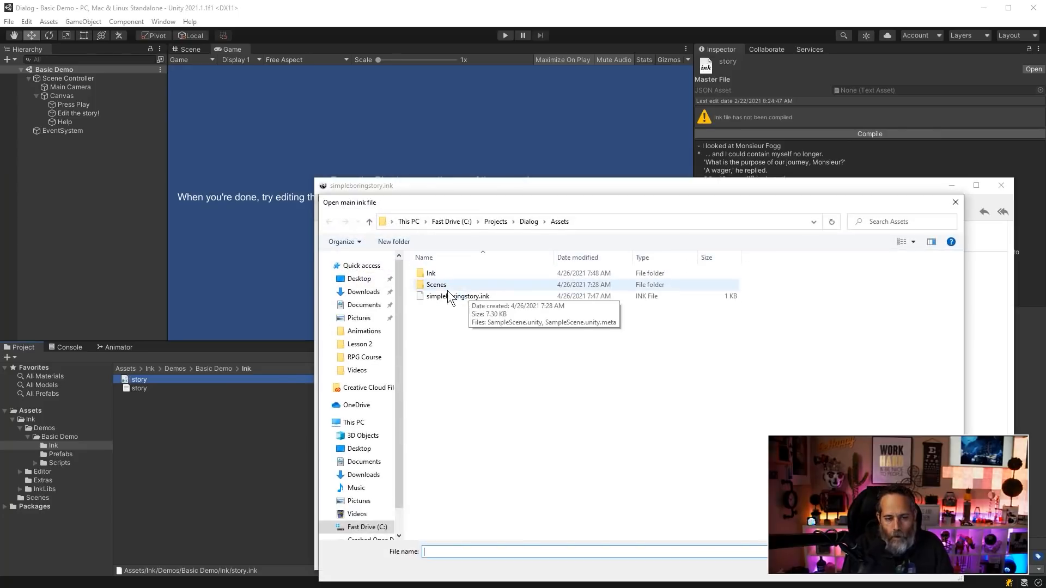
{"action": "mouse_move", "coordinate": [470, 285]}
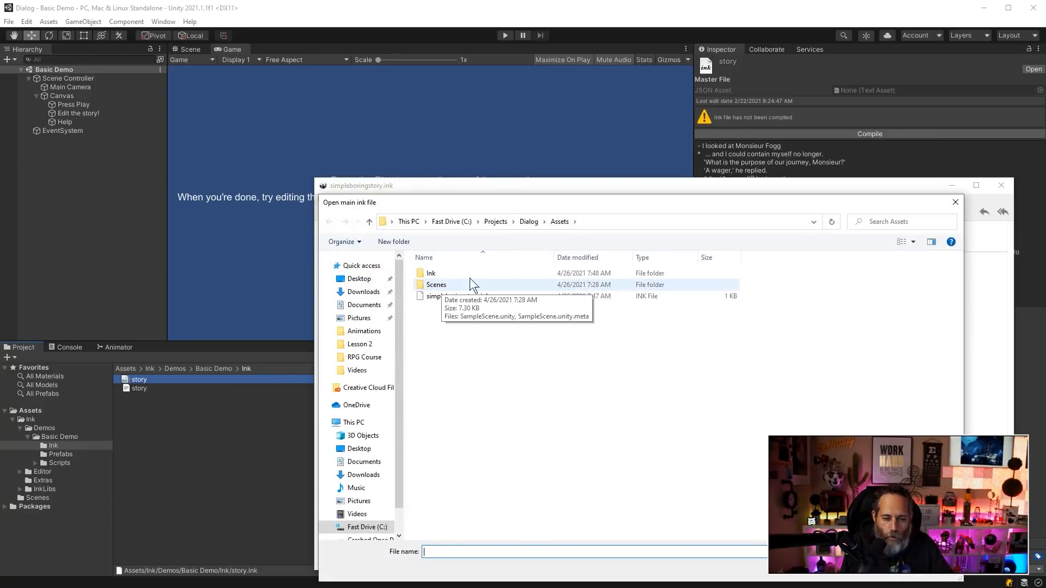
{"action": "mouse_move", "coordinate": [559, 227]}
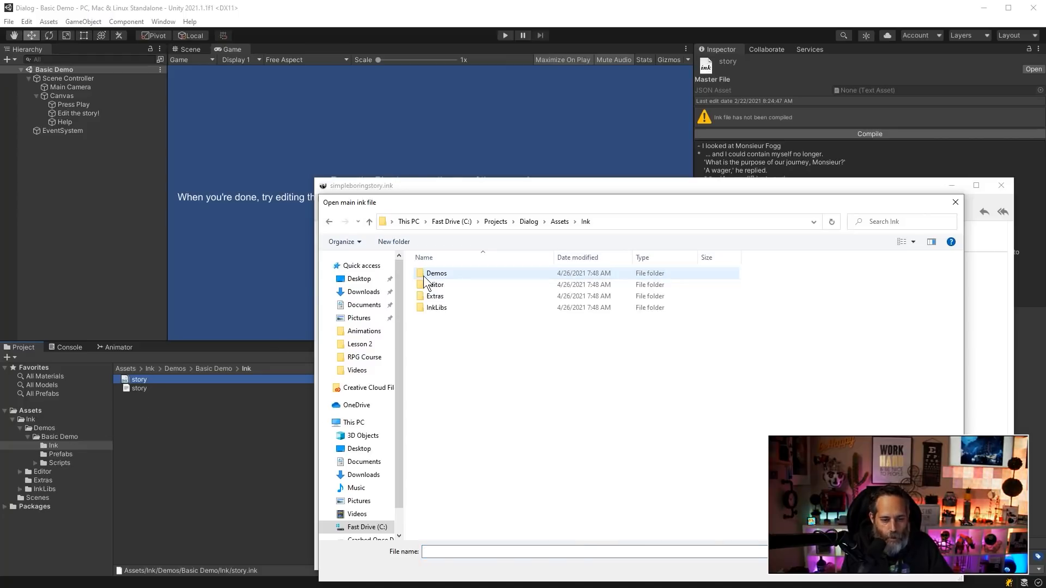
{"action": "double_click", "coordinate": [436, 272]}
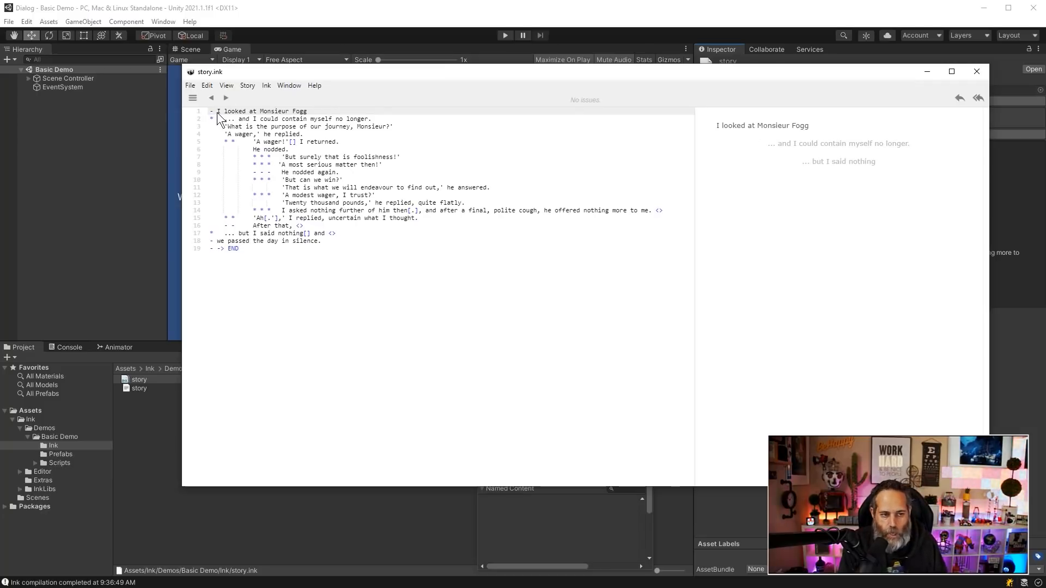
{"action": "mouse_move", "coordinate": [817, 165]}
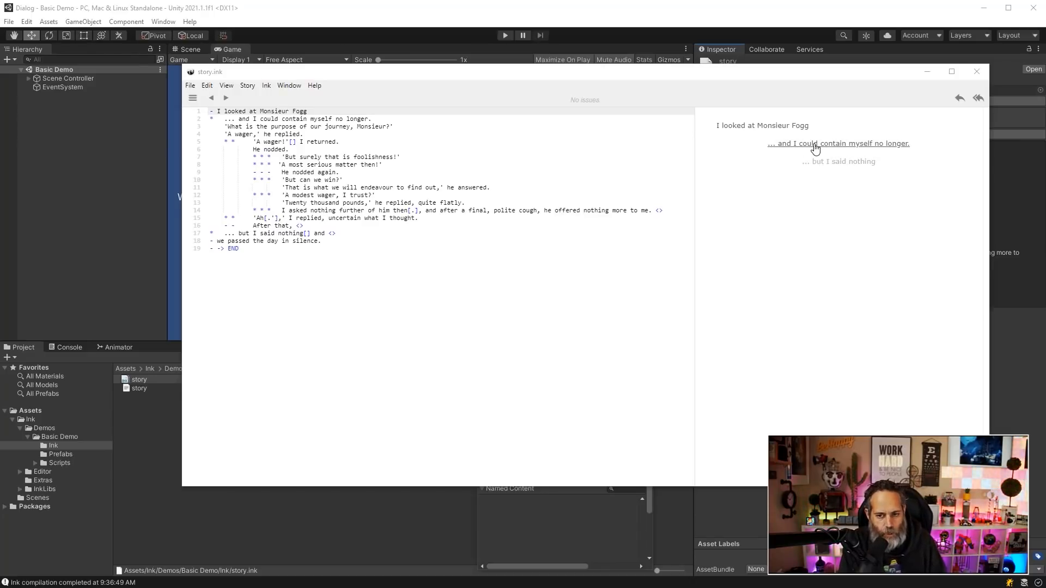
- Advance the Basic Demo preview via '... and I could contain myself no longer.' to the 'A wager!' / 'Ah.' choices
{"action": "left_click", "coordinate": [839, 144]}
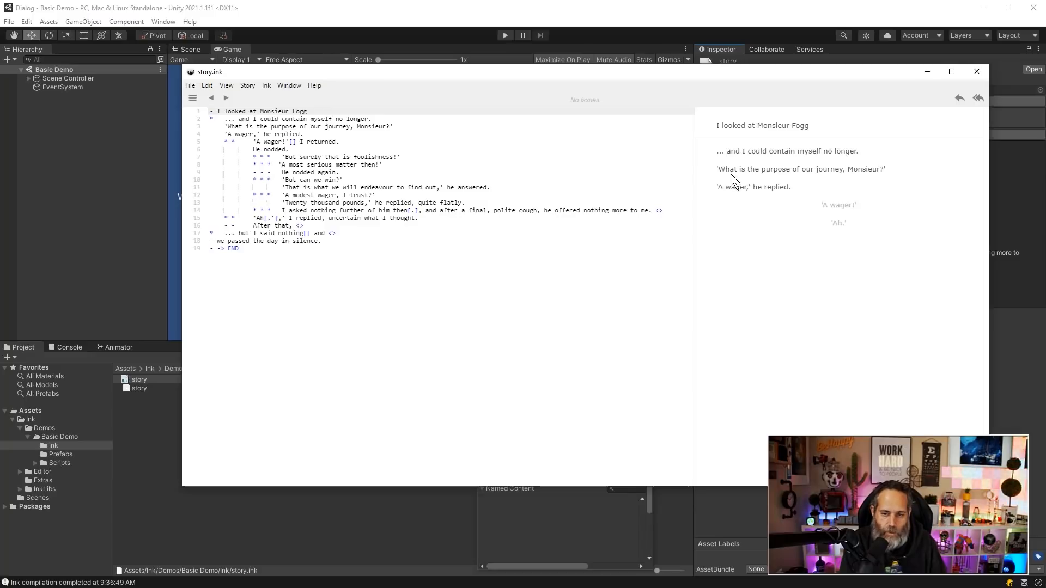
{"action": "mouse_move", "coordinate": [240, 146]}
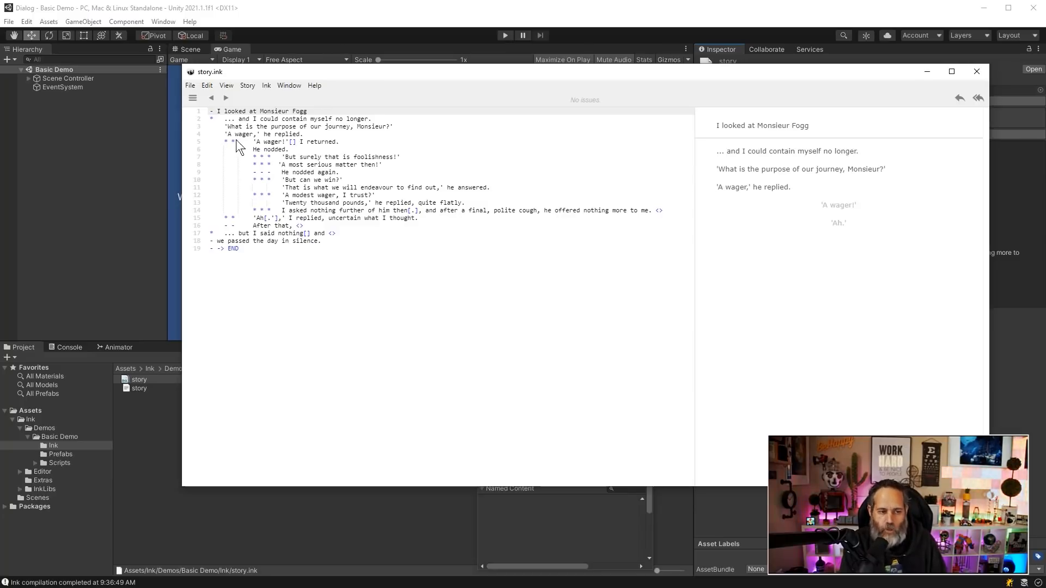
{"action": "mouse_move", "coordinate": [228, 157]}
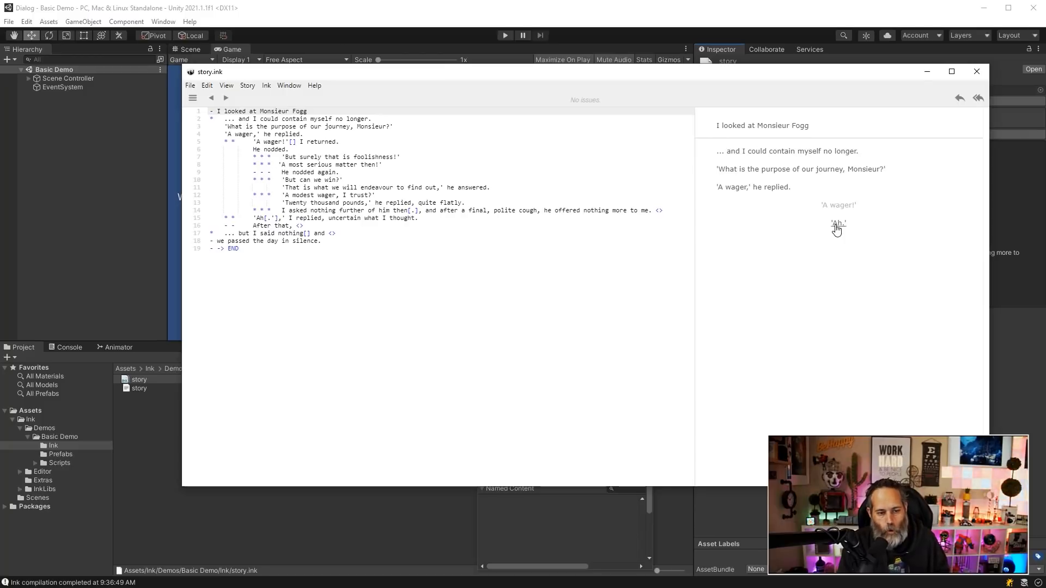
{"action": "left_click", "coordinate": [837, 222]}
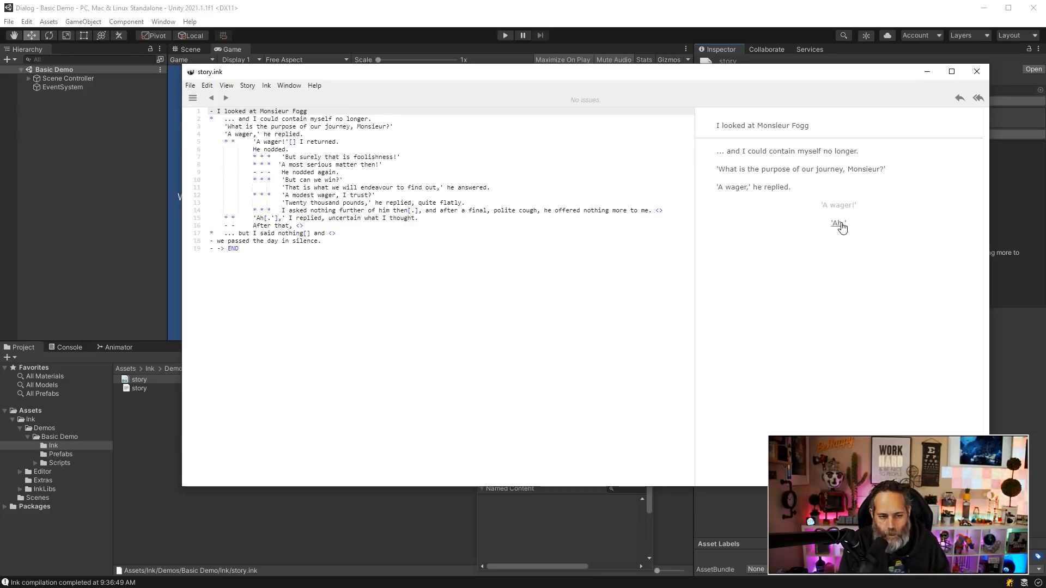
- Choose the wager reply in the preview to play the branch through to End of story
{"action": "left_click", "coordinate": [837, 224]}
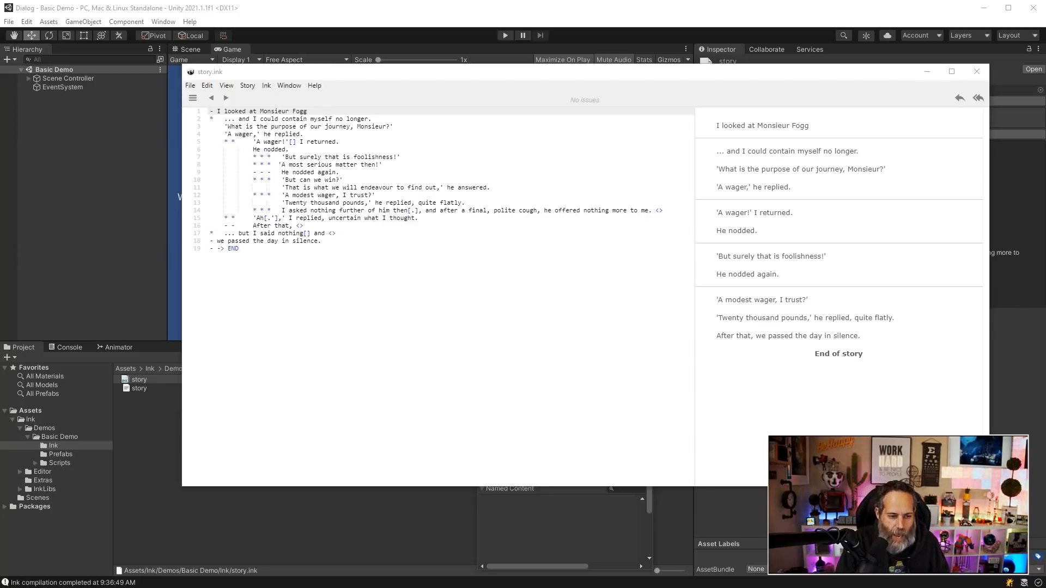
{"action": "mouse_move", "coordinate": [289, 258]}
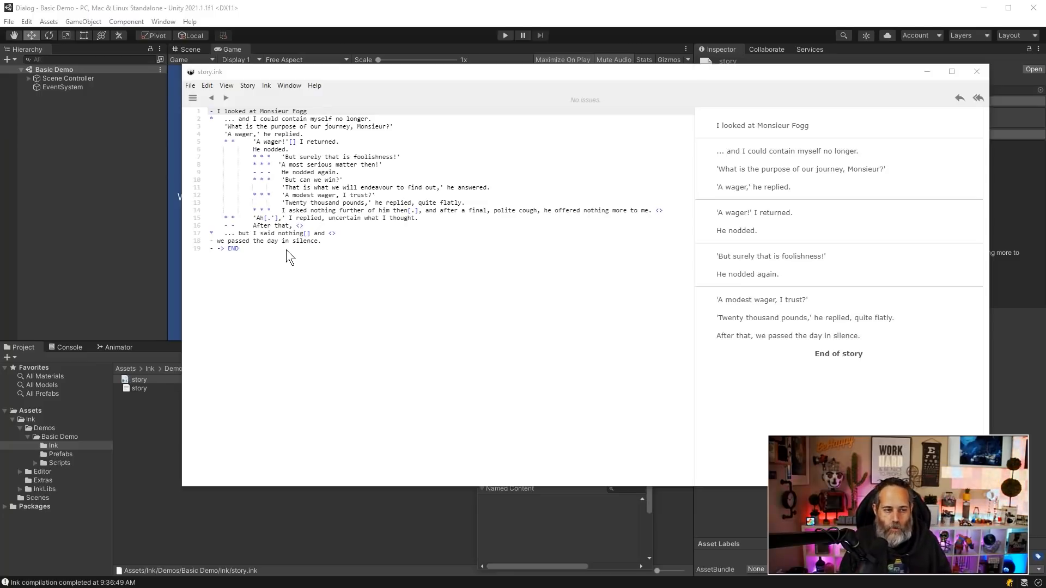
{"action": "mouse_move", "coordinate": [346, 246]}
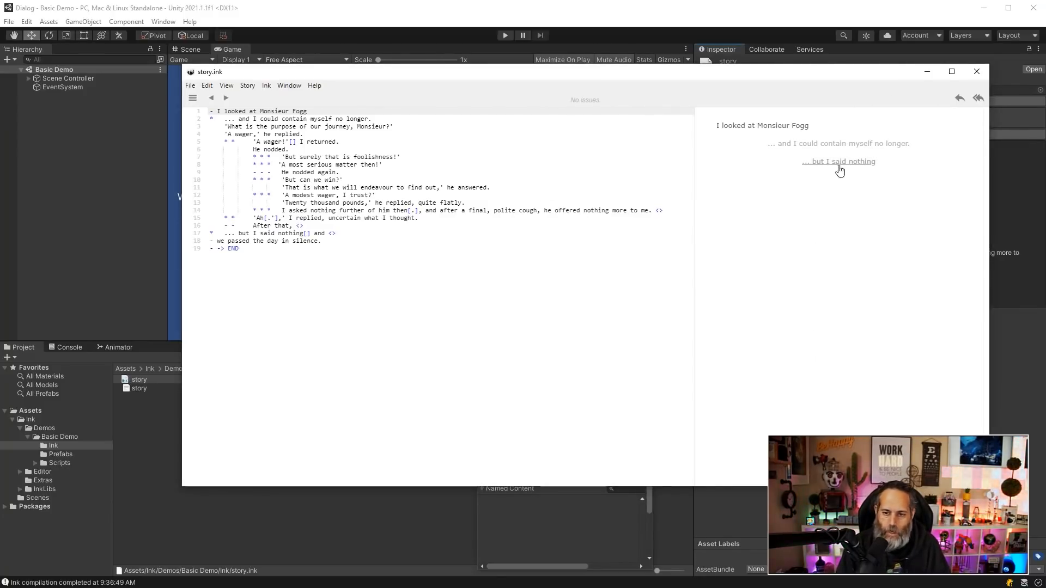
- Replay choosing 'A wager!', 'But surely that is foolishness!' and 'I asked nothing further of him then.' to End of story
{"action": "left_click", "coordinate": [839, 161]}
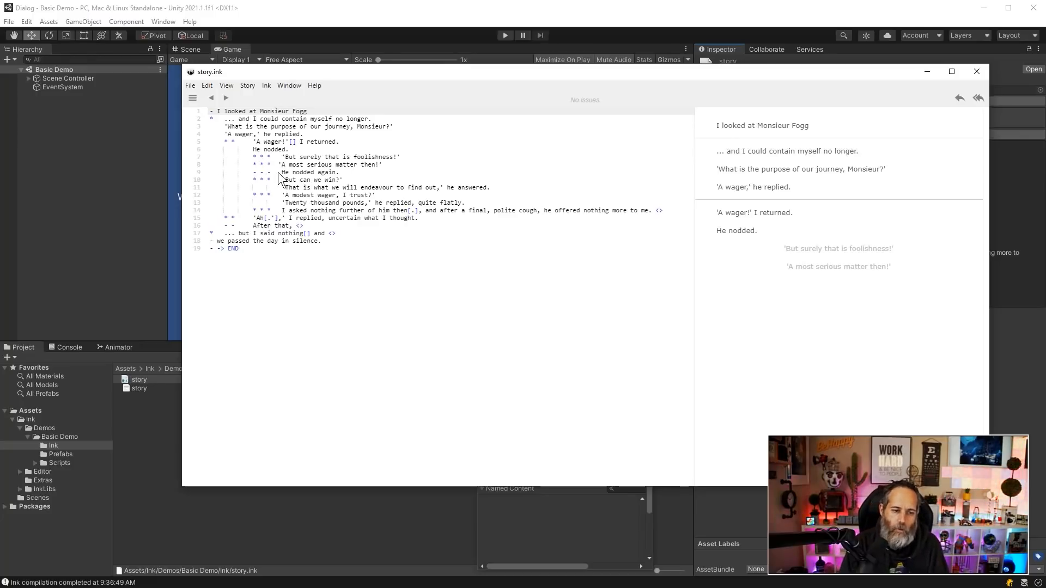
{"action": "mouse_move", "coordinate": [294, 179]}
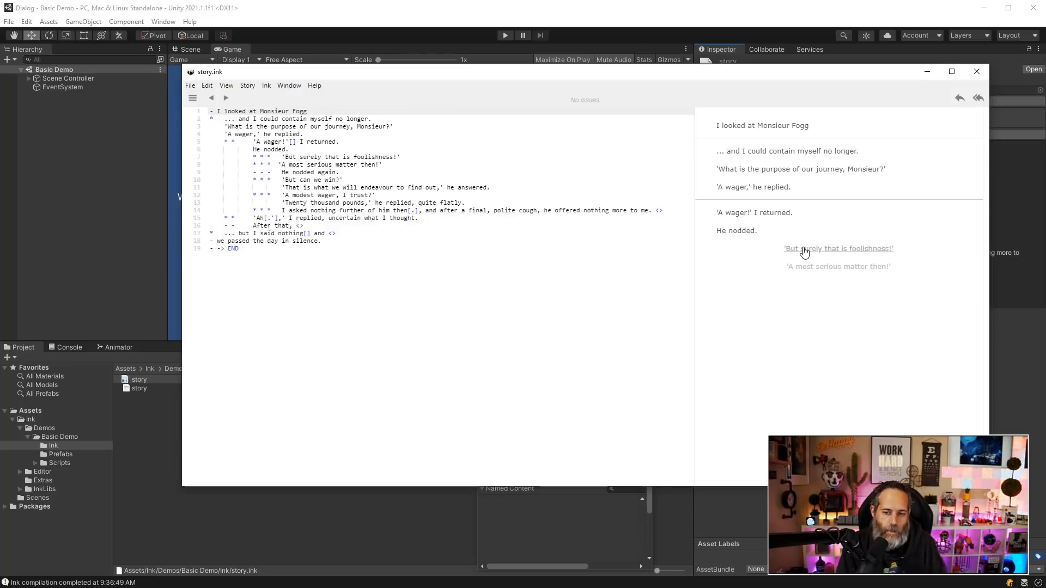
{"action": "left_click", "coordinate": [839, 249]}
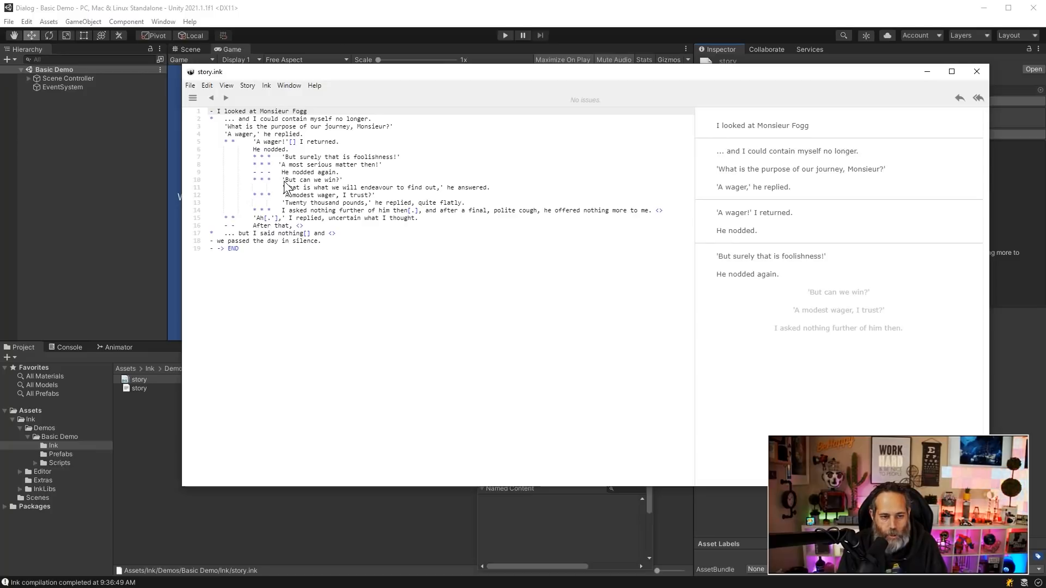
{"action": "mouse_move", "coordinate": [211, 202]}
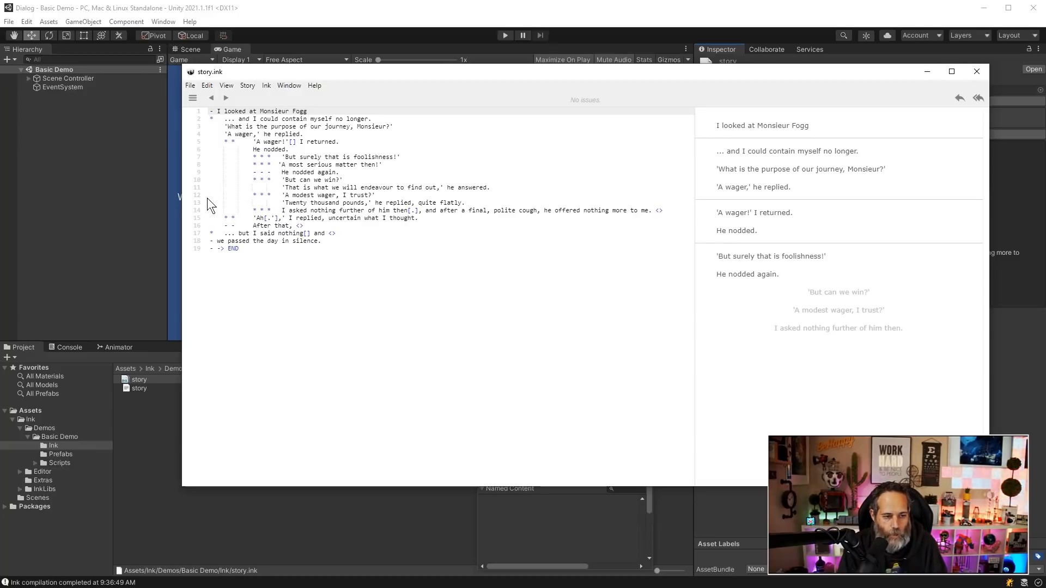
{"action": "mouse_move", "coordinate": [779, 318]}
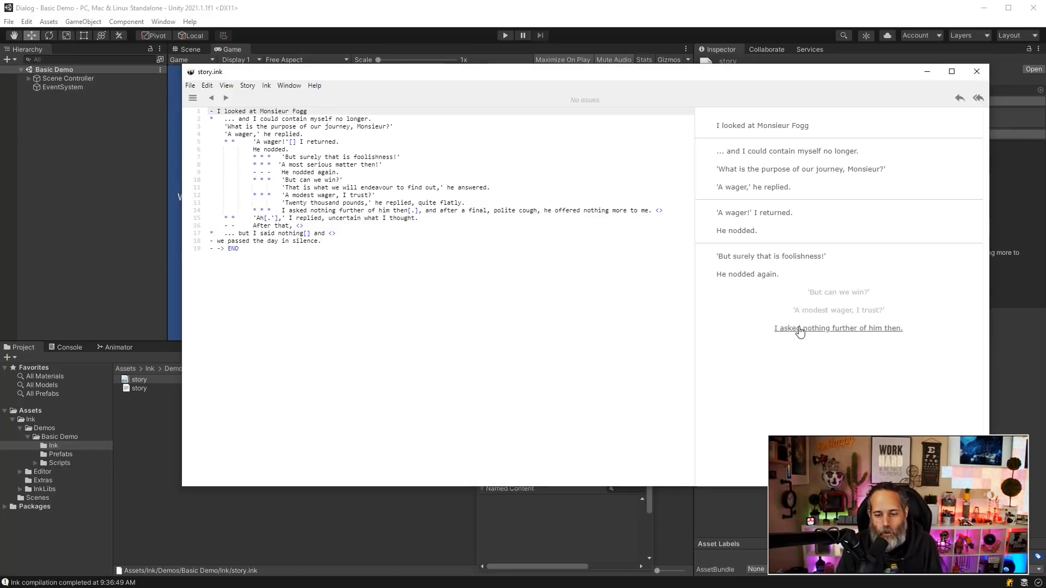
{"action": "left_click", "coordinate": [838, 328]}
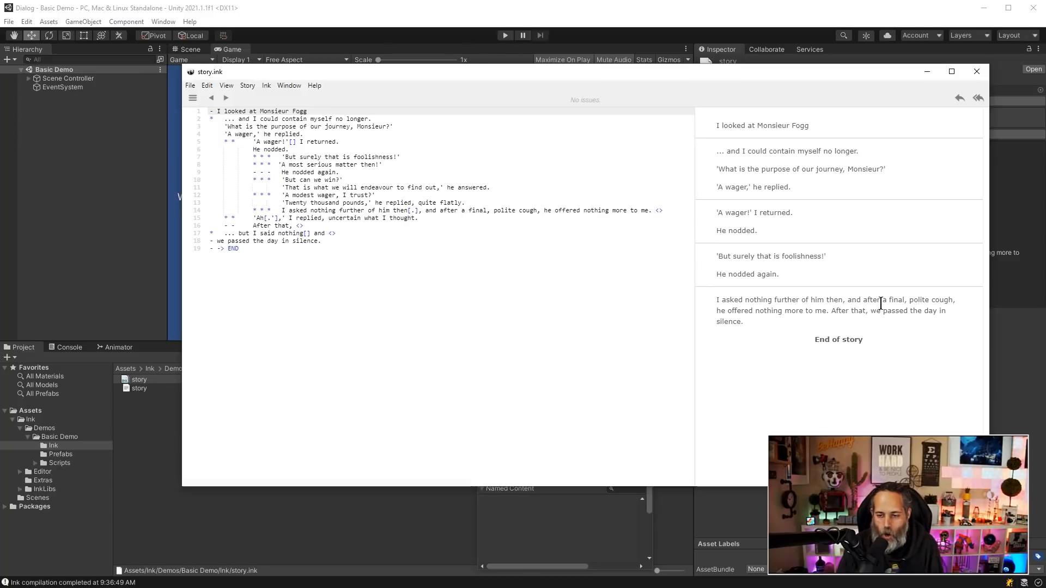
{"action": "mouse_move", "coordinate": [854, 328]}
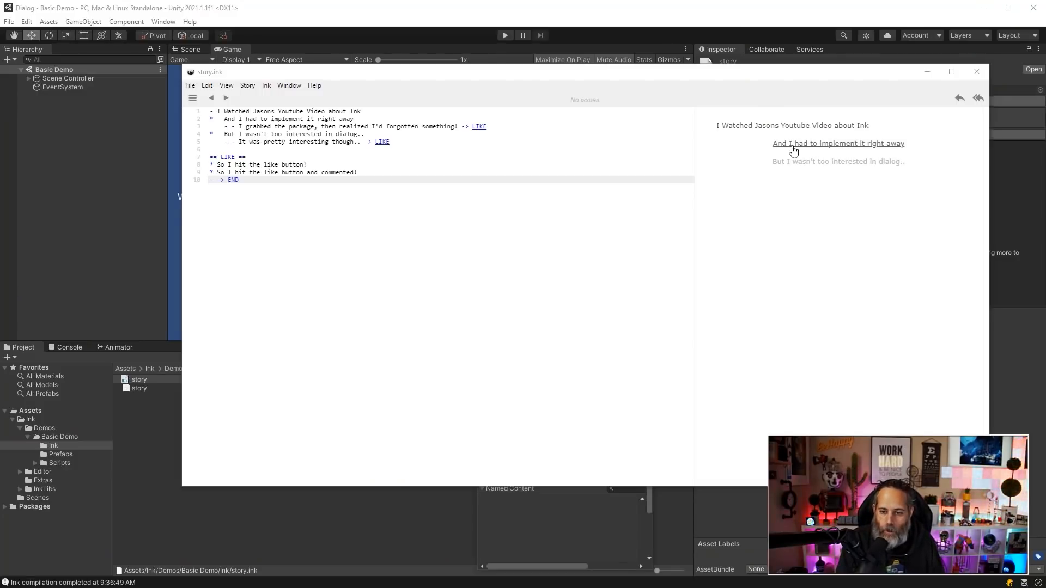
- Preview the new story's branches, settling on implement-it-right-away through 'I grabbed the package' to the like-button choices
{"action": "left_click", "coordinate": [838, 144]}
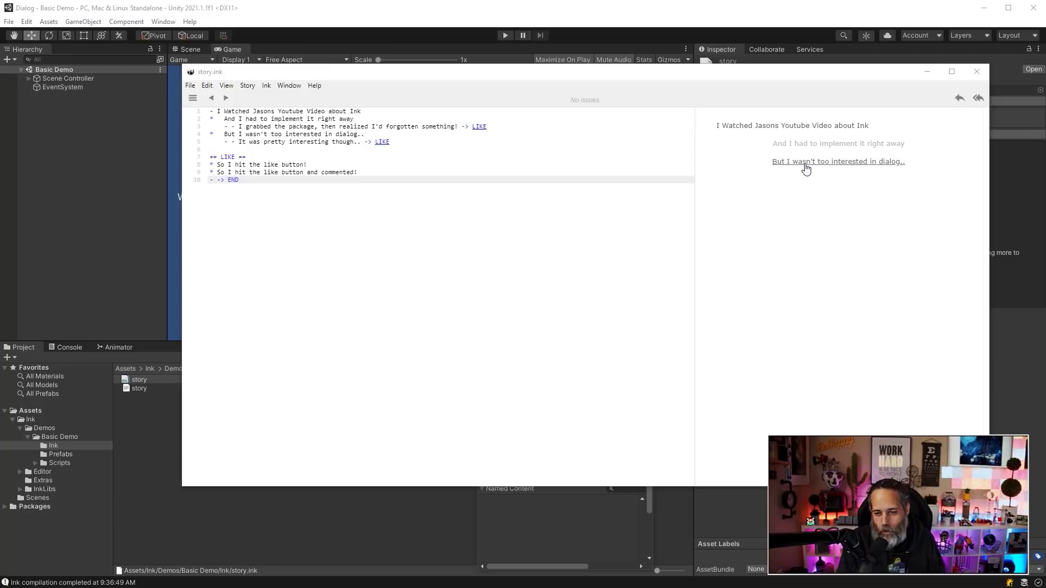
{"action": "left_click", "coordinate": [838, 162]}
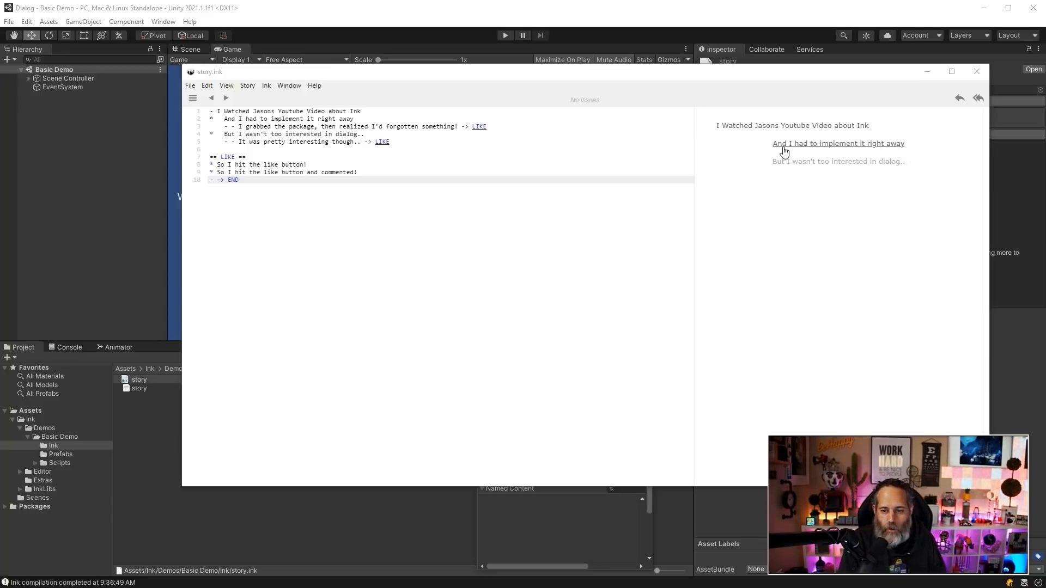
{"action": "left_click", "coordinate": [838, 144]}
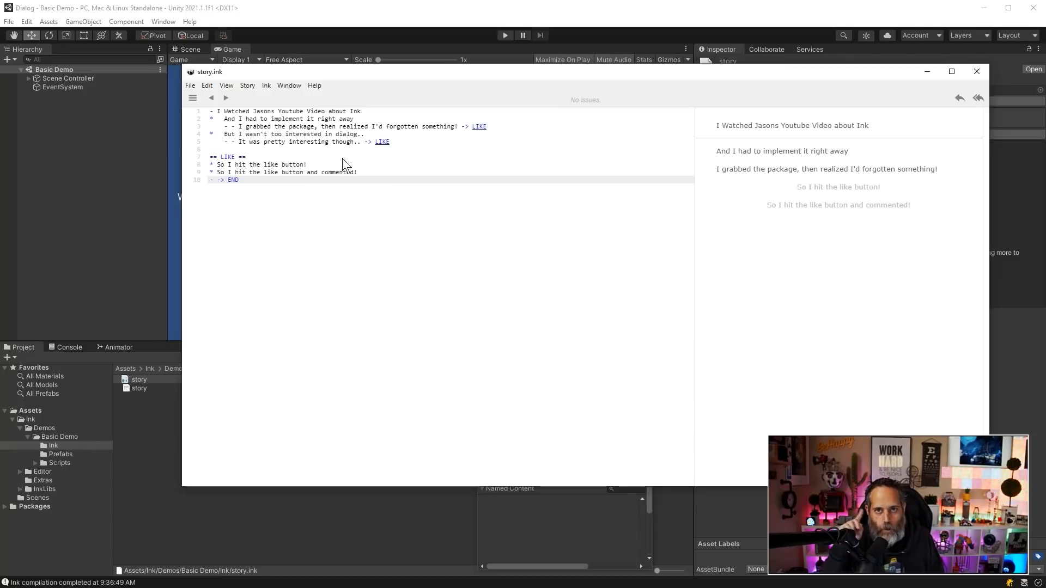
{"action": "mouse_move", "coordinate": [393, 149]}
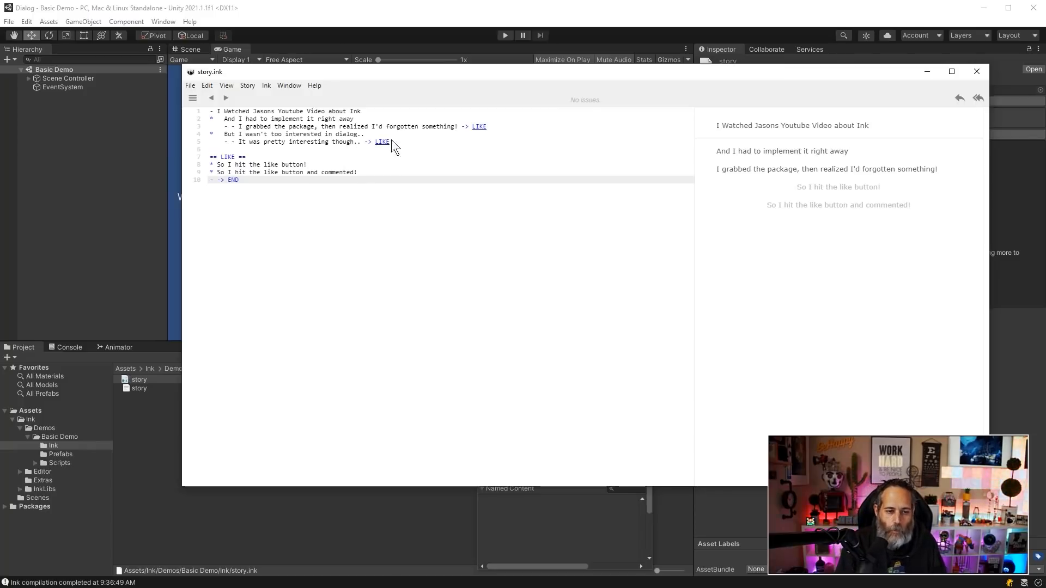